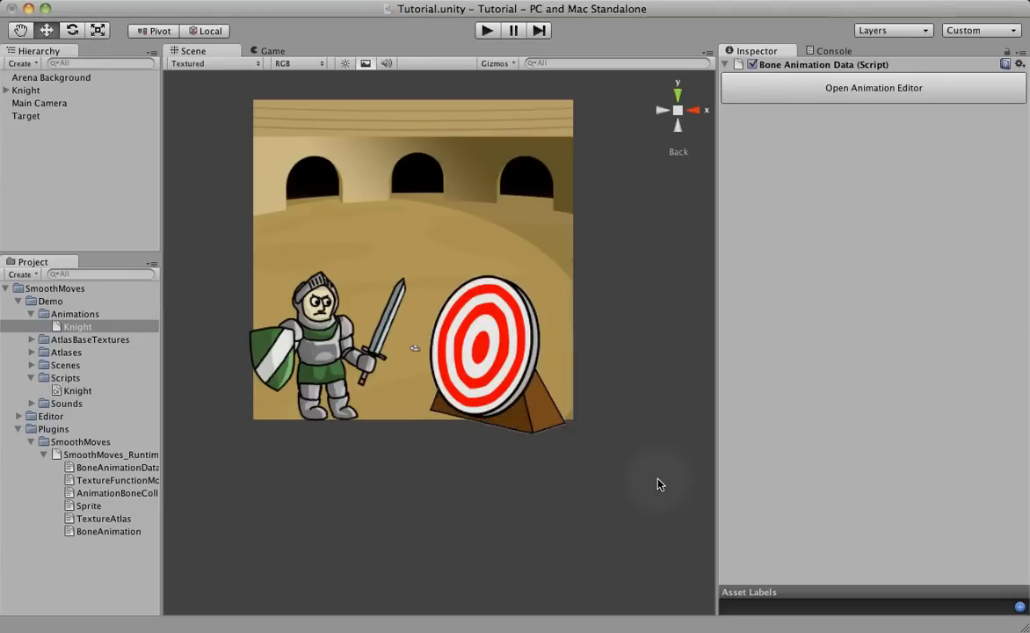
# Open the Knight asset in the Animation Editor, duplicate Stand, and rename the new clip Attack
pyautogui.click(78, 326)
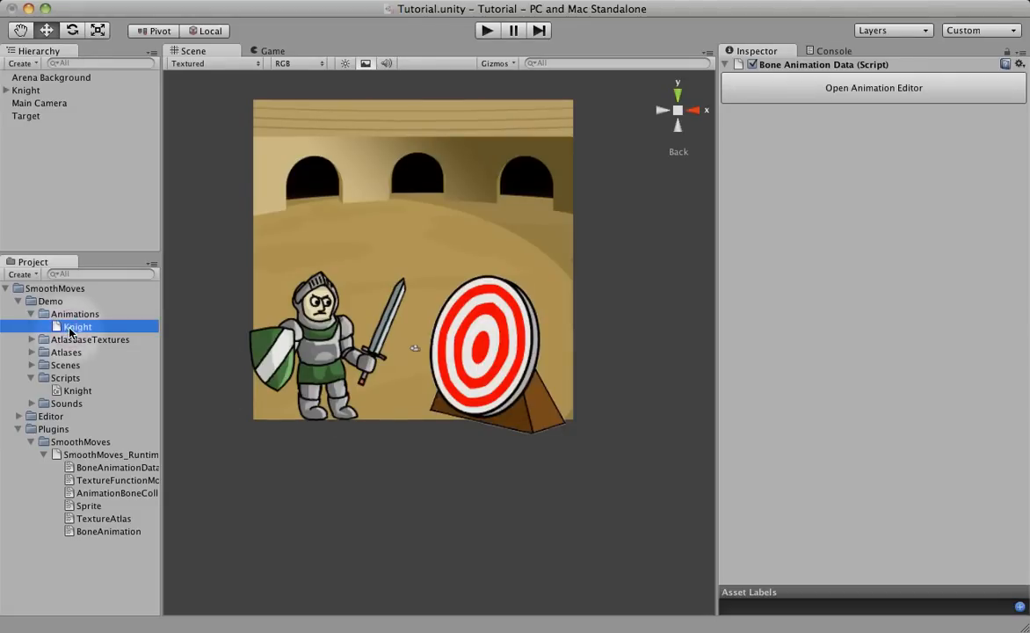
pyautogui.click(873, 87)
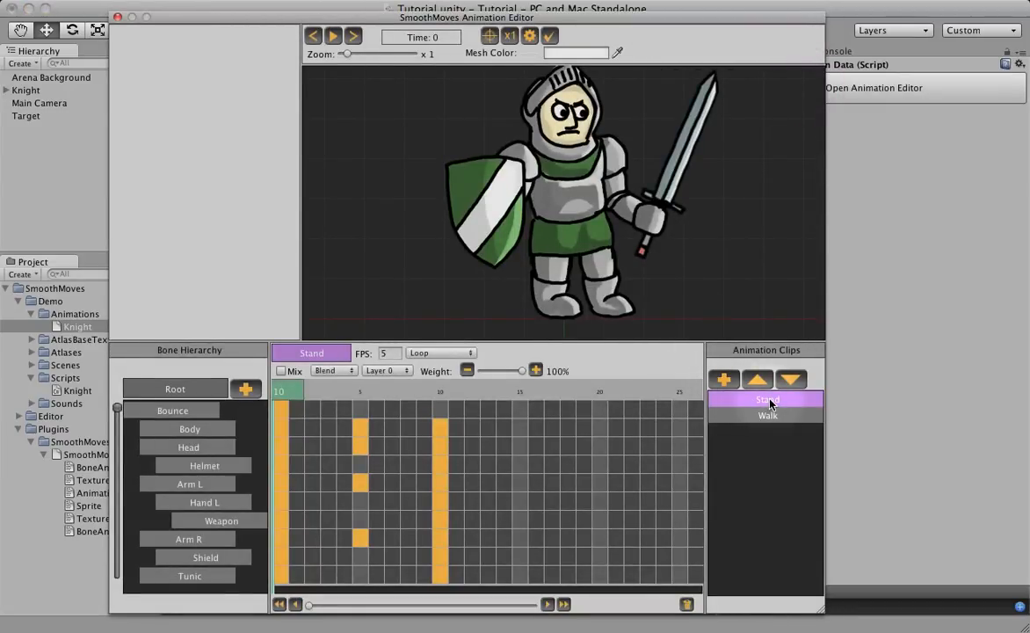
pyautogui.rightClick(768, 399)
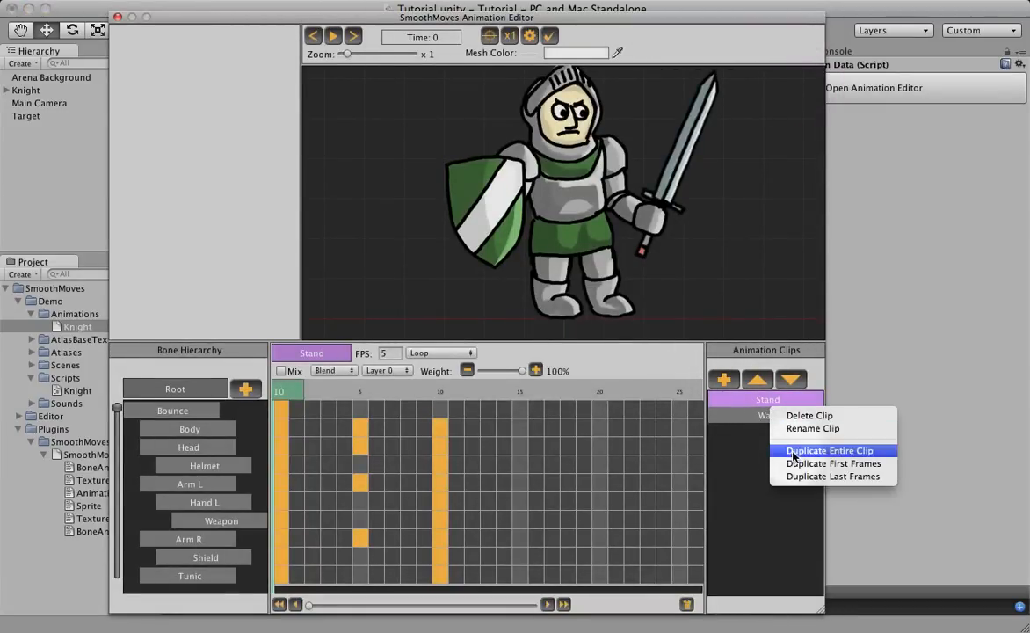
pyautogui.click(829, 450)
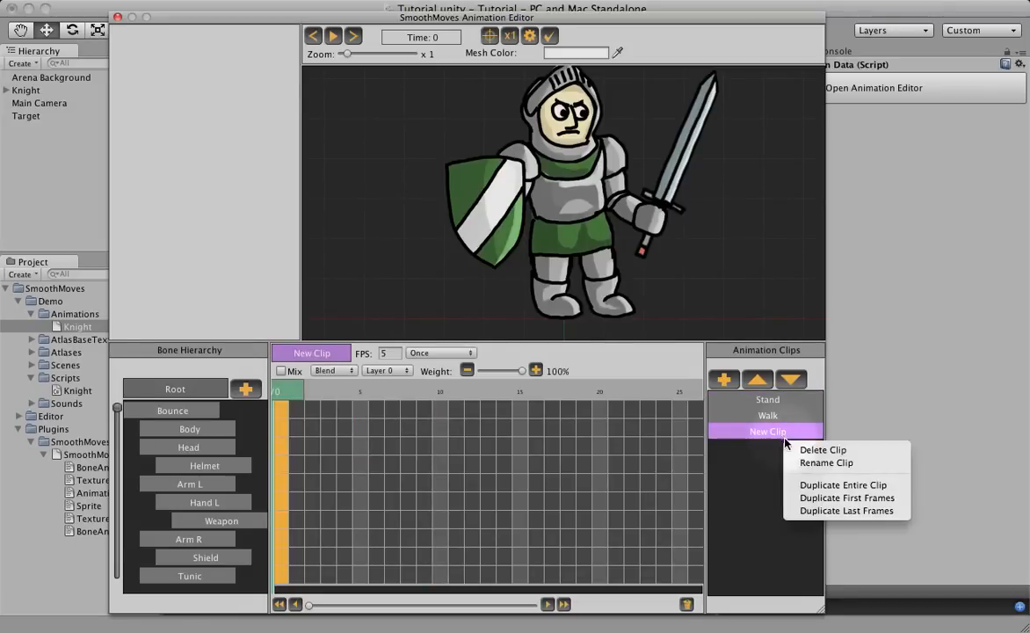
pyautogui.click(826, 462)
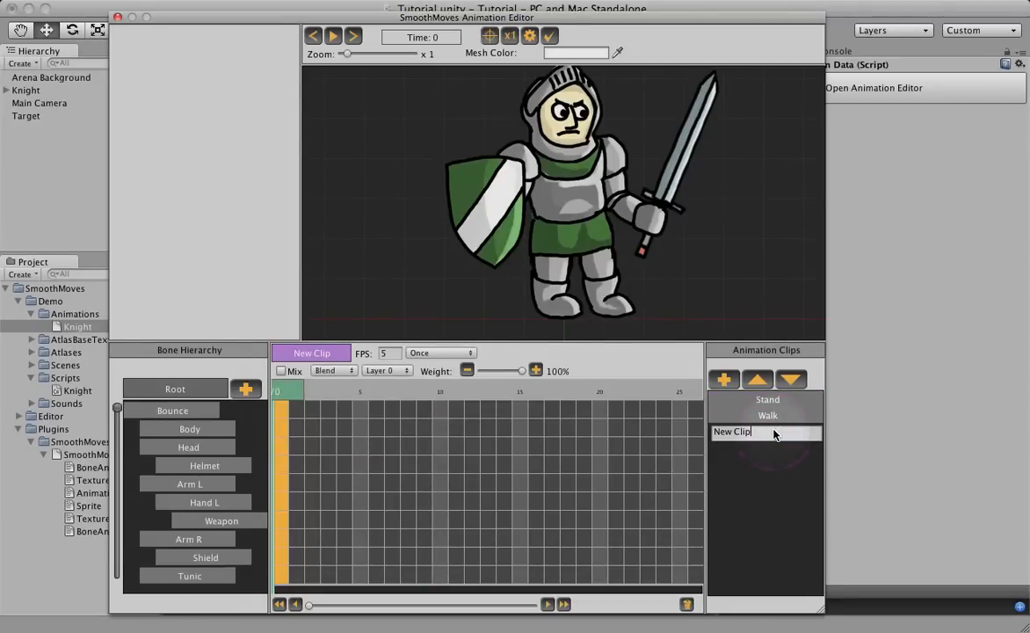
pyautogui.write('Attack')
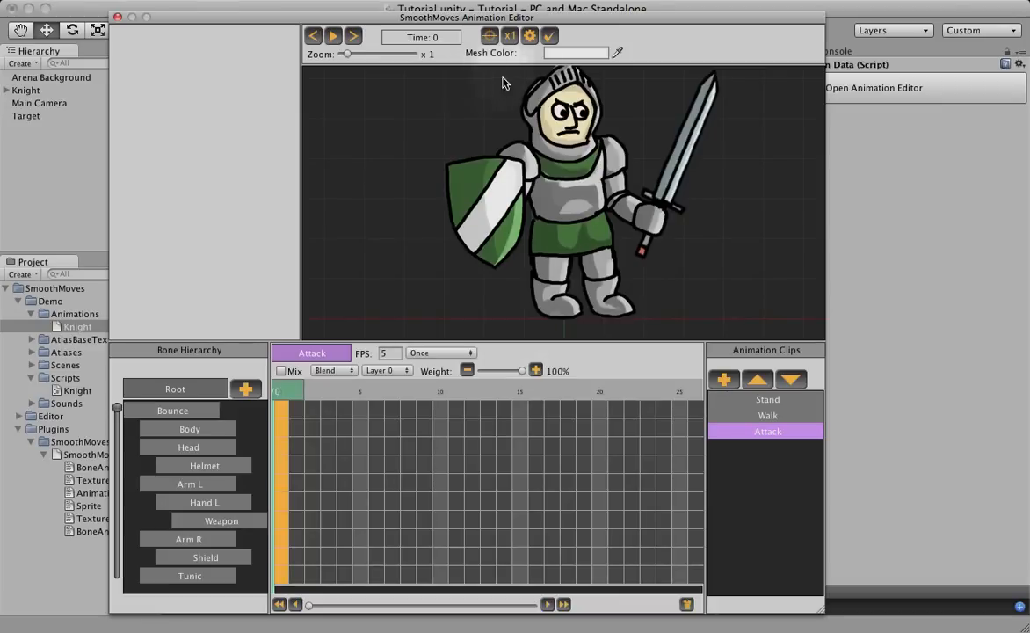
pyautogui.moveTo(448, 315)
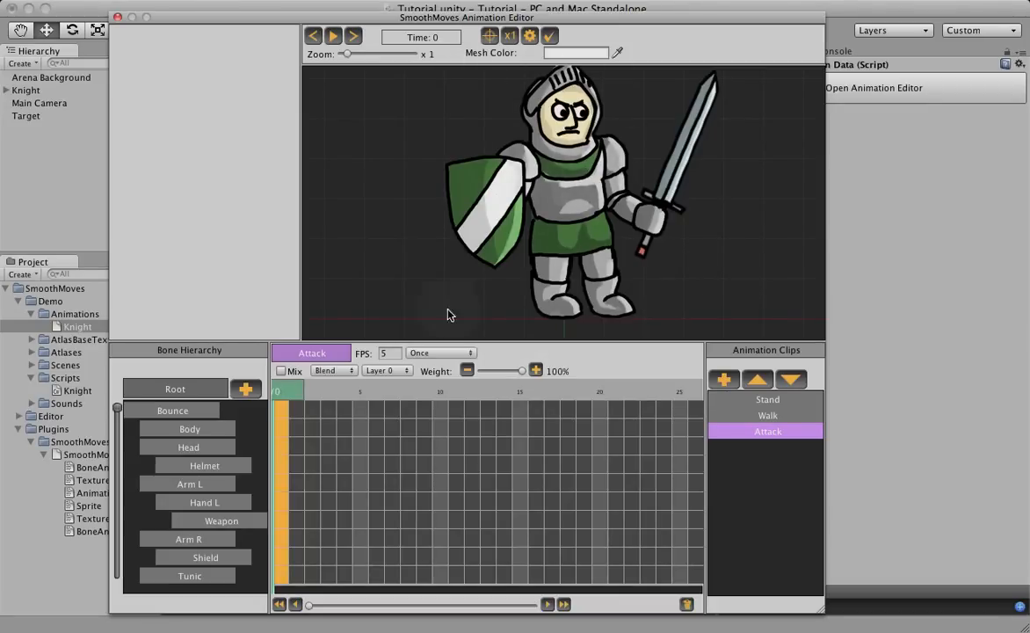
pyautogui.moveTo(327, 427)
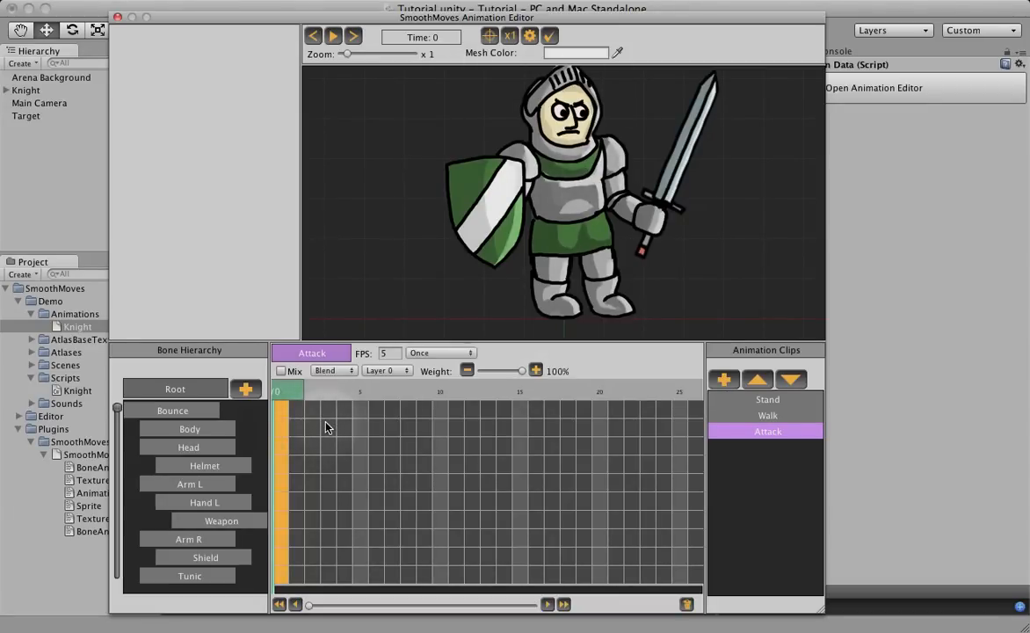
# Key Body and Head at frame 3, shifting the body left and the head up-left
pyautogui.rightClick(327, 431)
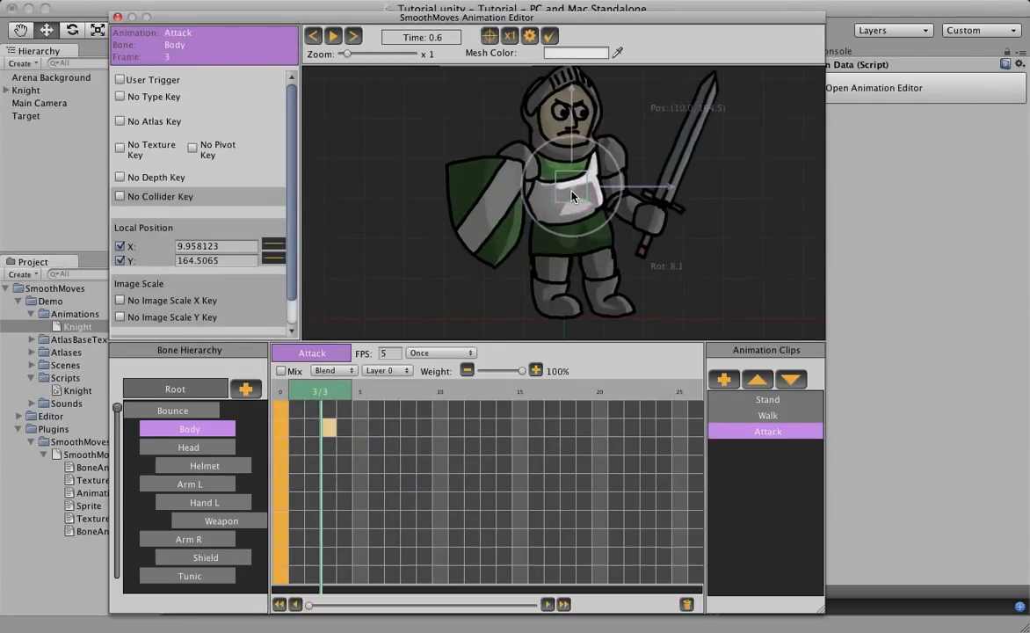
pyautogui.moveTo(571, 196); pyautogui.dragTo(589, 222)
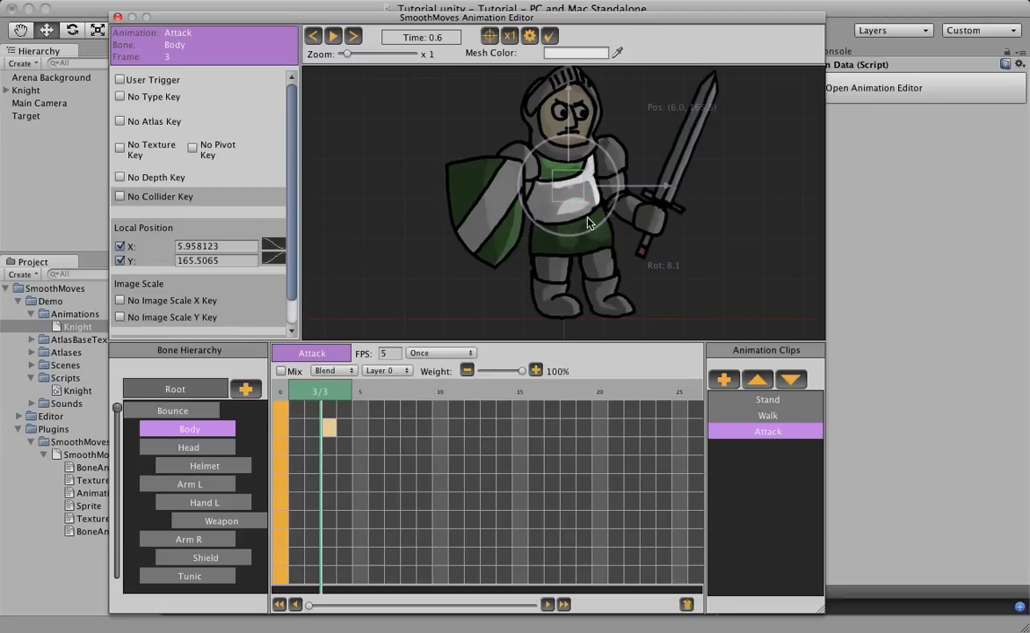
pyautogui.rightClick(329, 444)
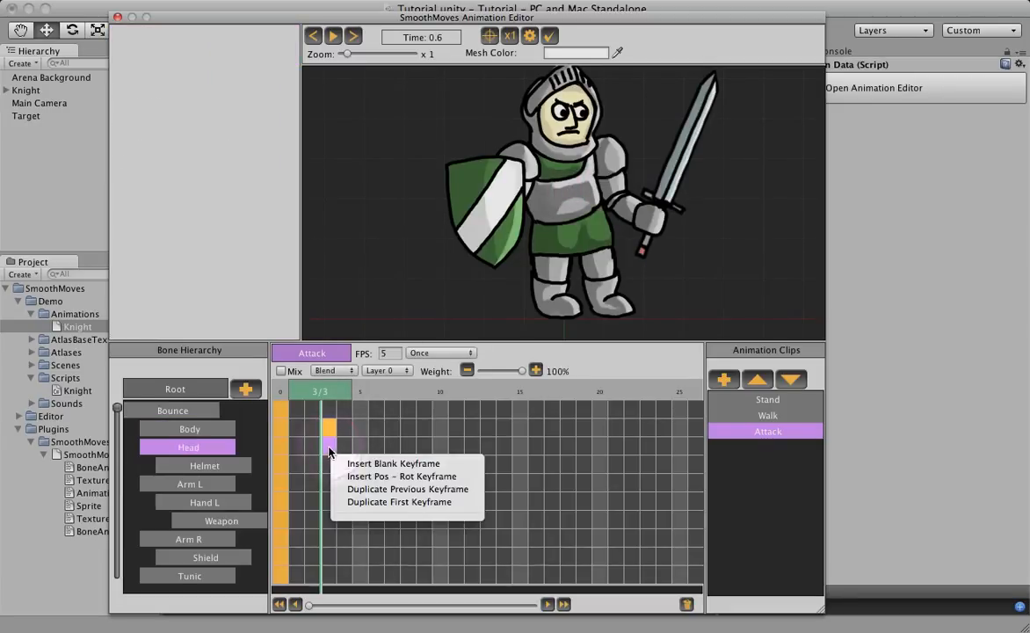
pyautogui.click(329, 444)
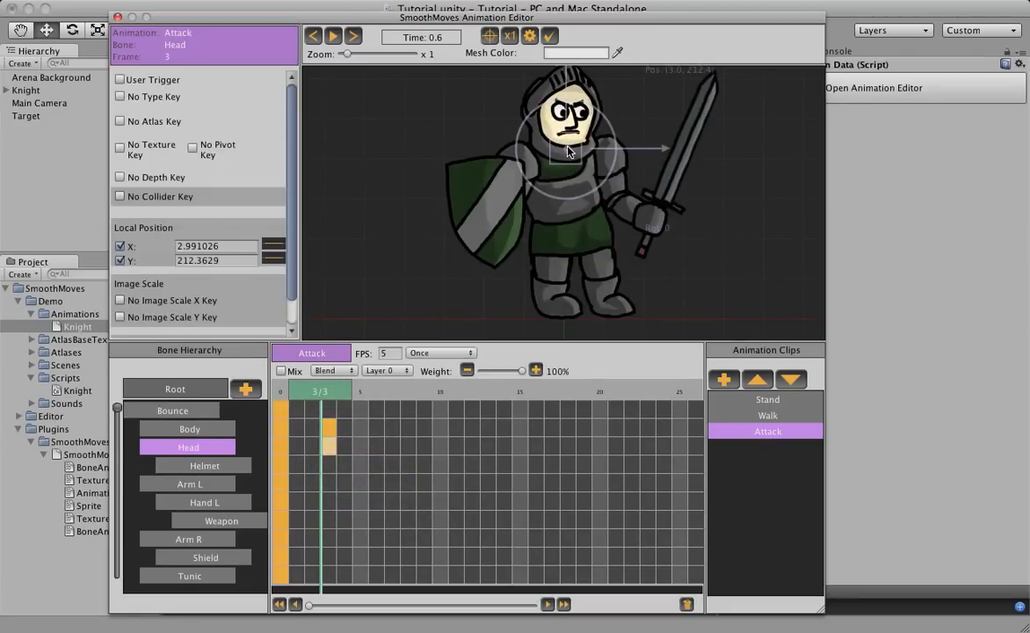
pyautogui.moveTo(567, 152); pyautogui.dragTo(573, 167)
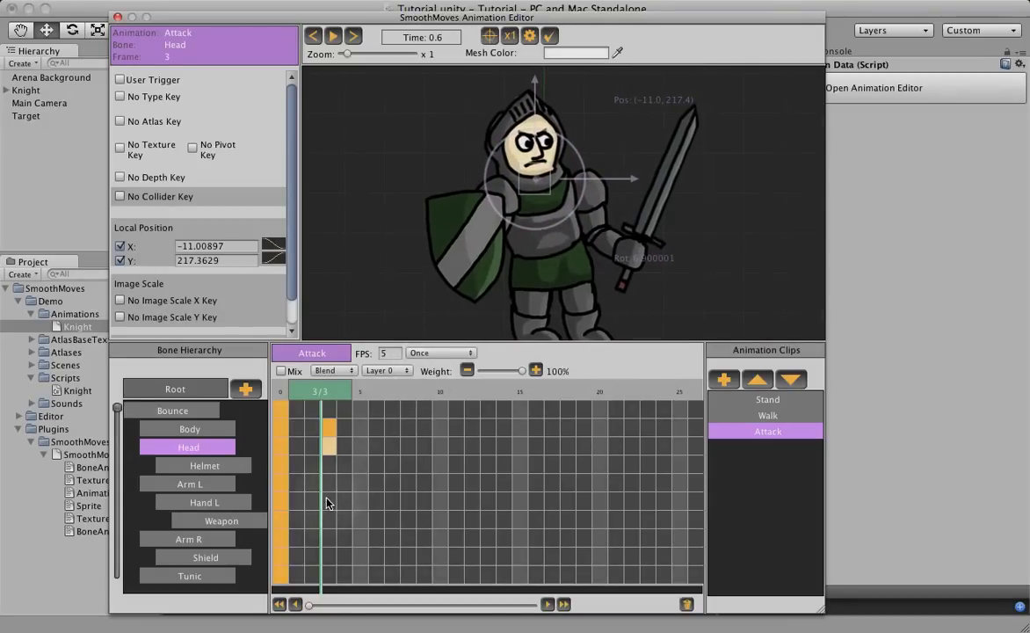
# Key Arm L and Arm R at frame 3, nudging the sword arm left and the shield arm down-left
pyautogui.click(189, 484)
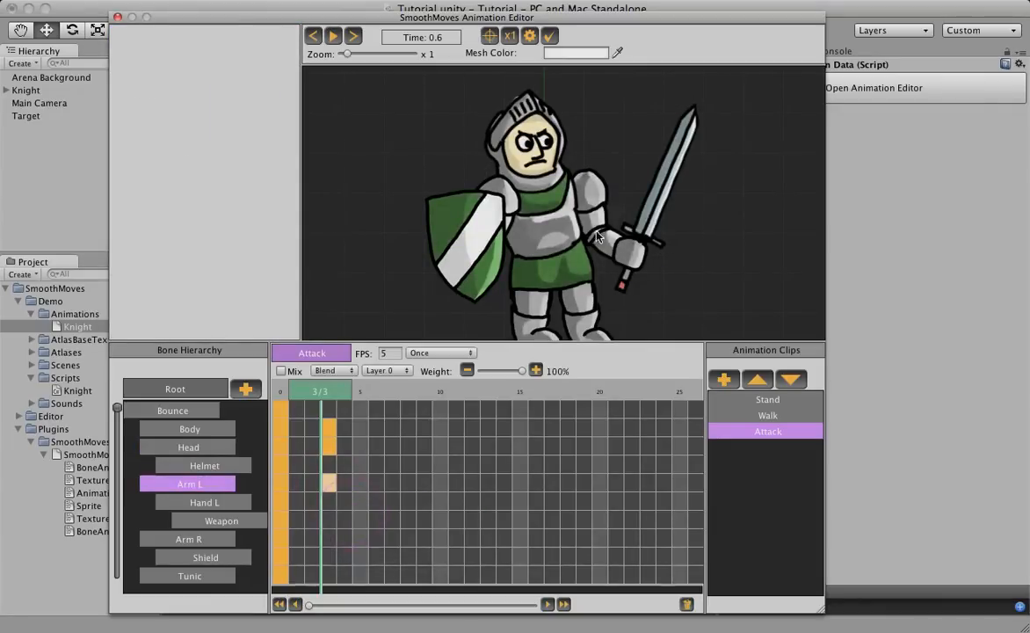
pyautogui.click(190, 484)
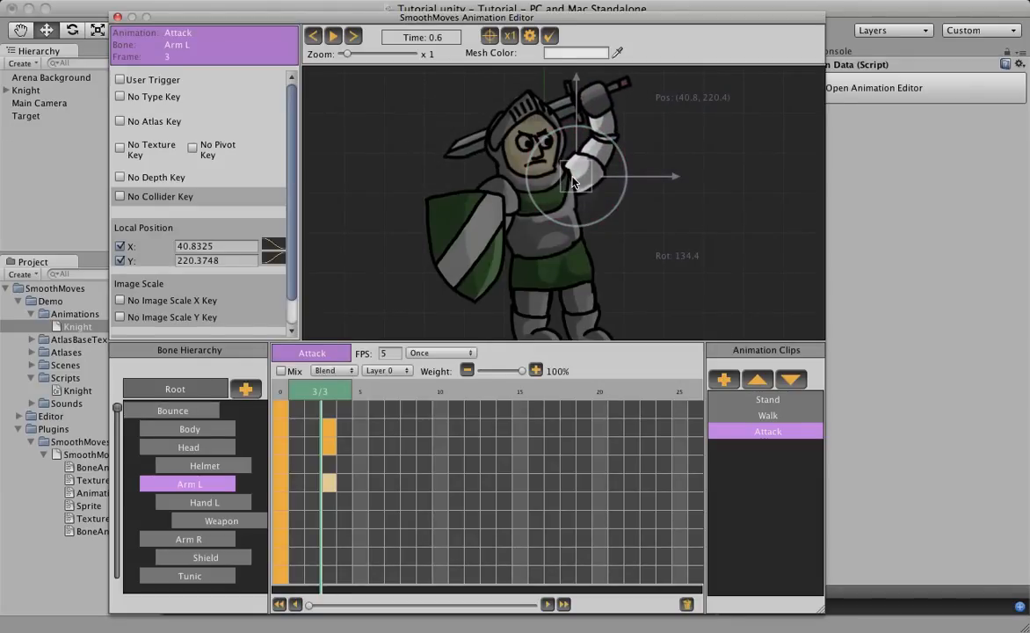
pyautogui.moveTo(576, 180); pyautogui.dragTo(567, 180)
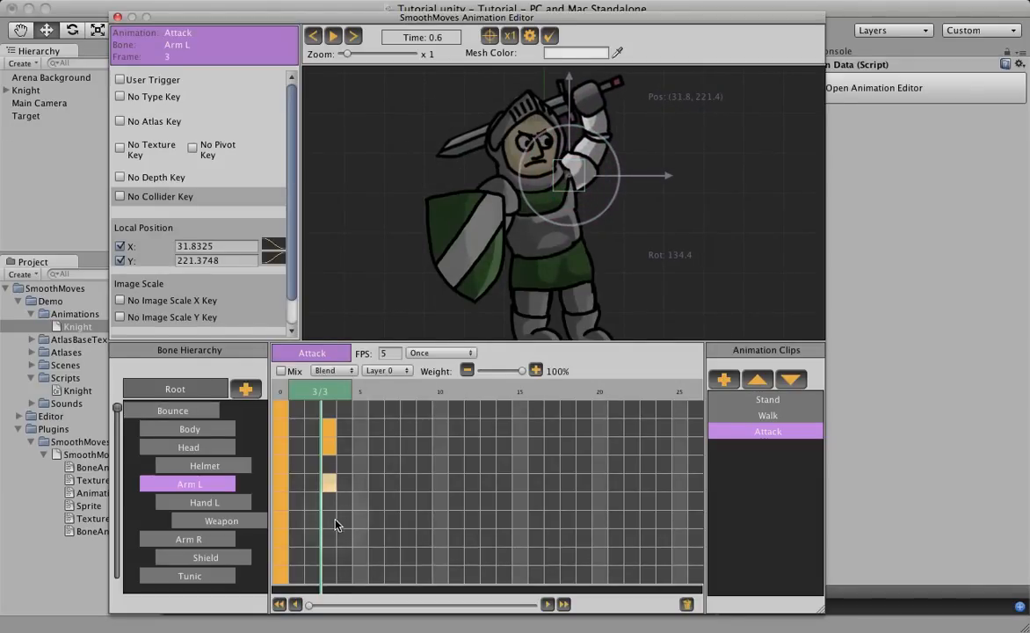
pyautogui.click(188, 539)
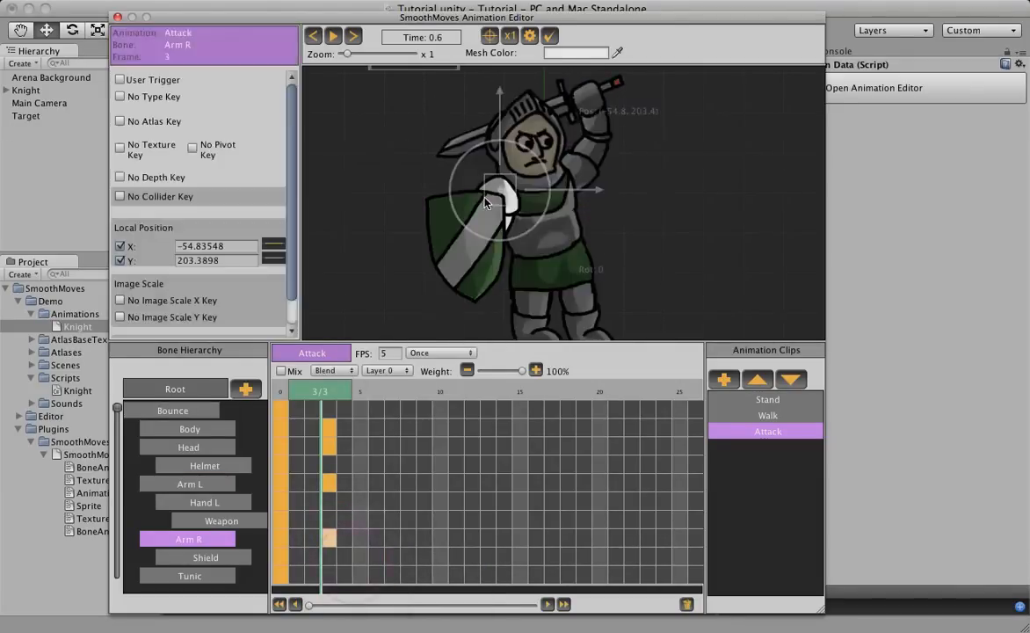
pyautogui.moveTo(501, 189); pyautogui.dragTo(487, 198)
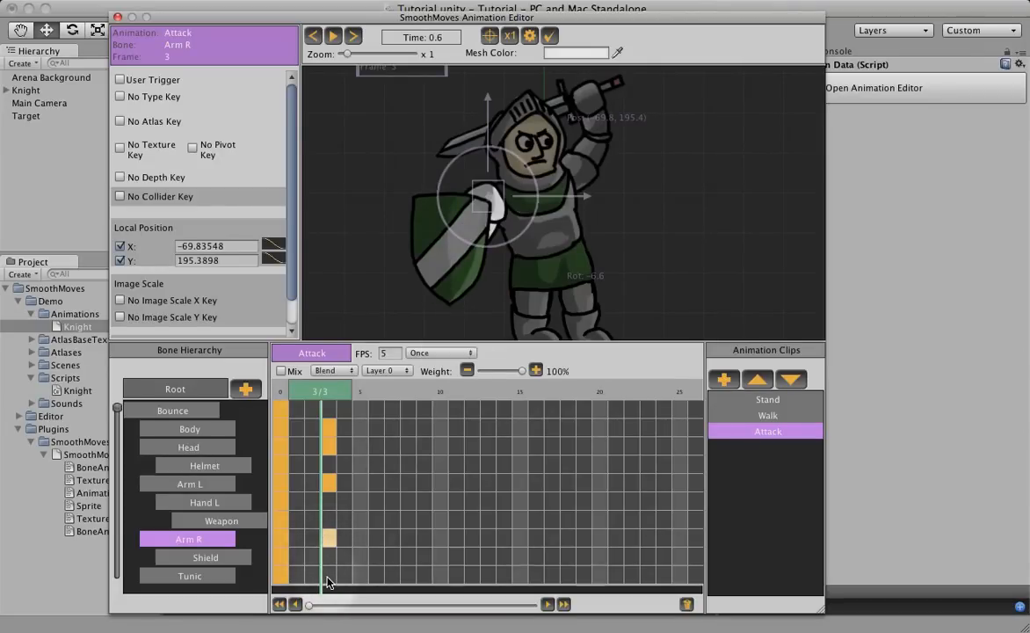
# Add a Pos-Rot keyframe for Tunic at frame 3 and shift it slightly left with a tilt
pyautogui.rightClick(327, 582)
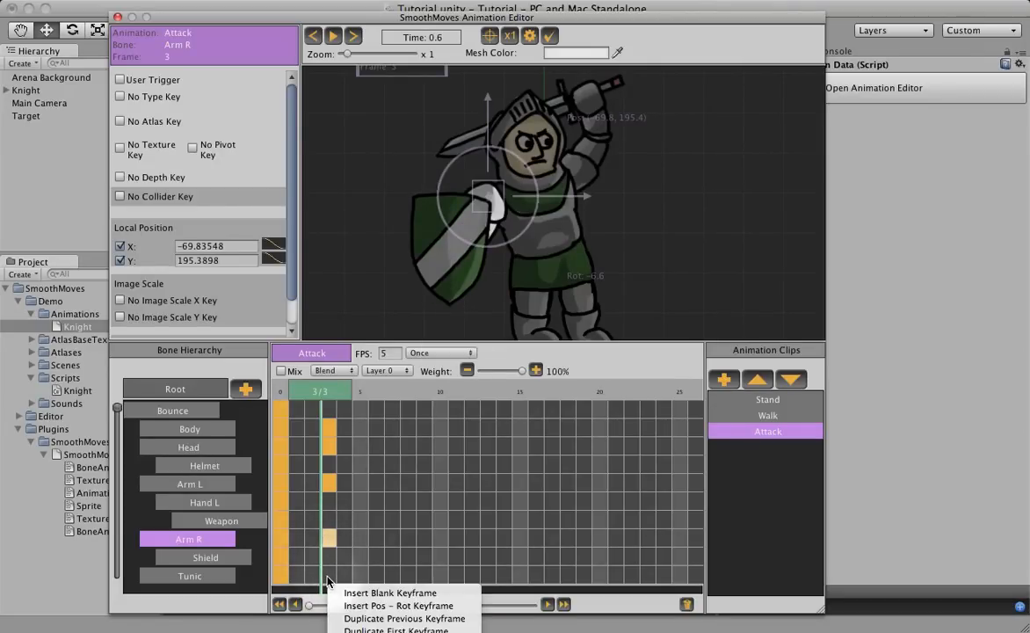
pyautogui.moveTo(398, 606)
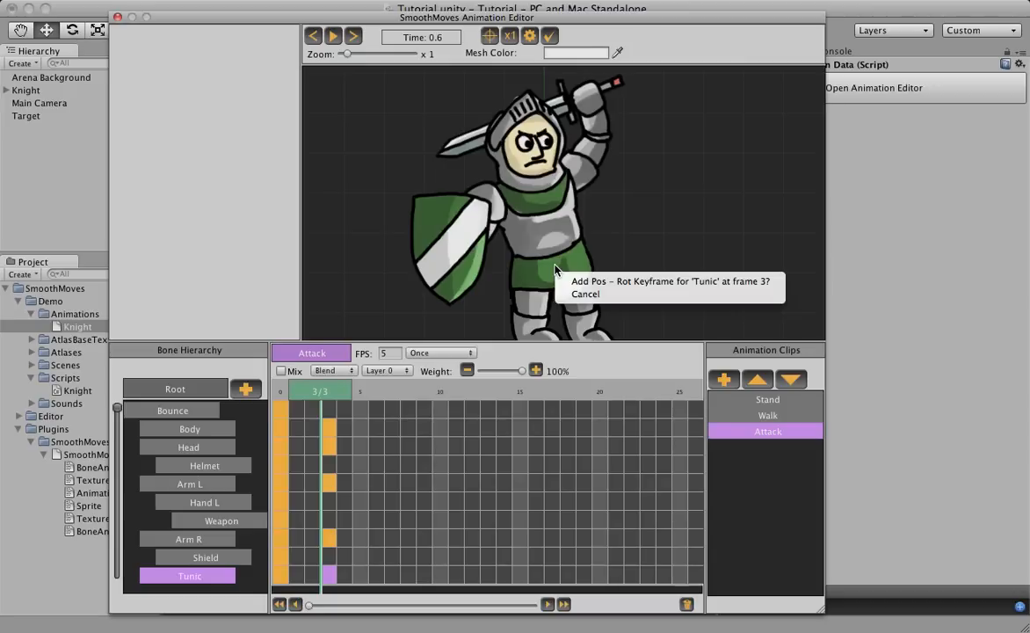
pyautogui.moveTo(639, 285)
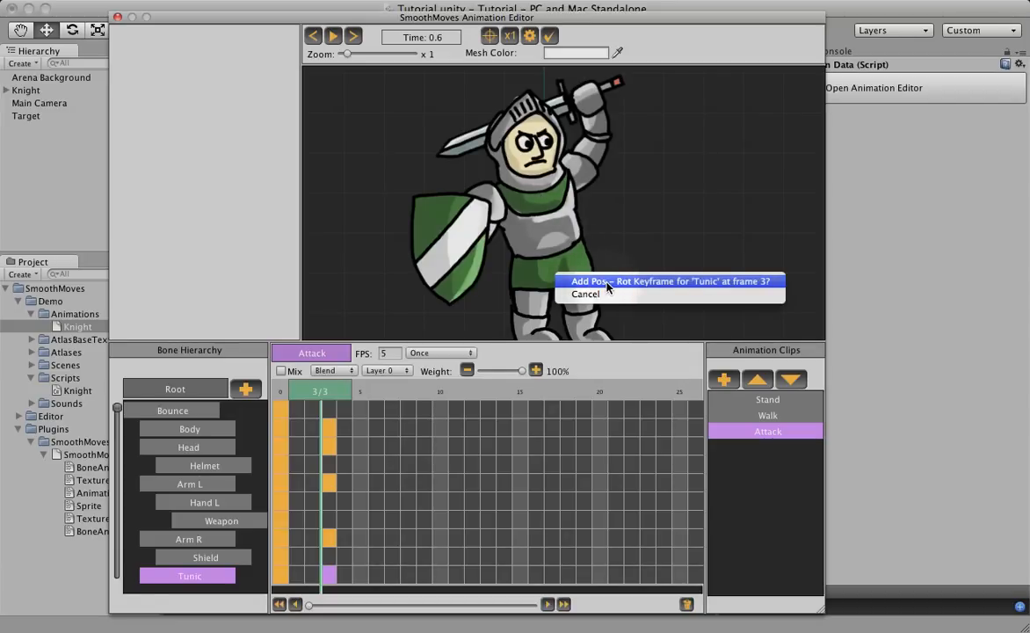
pyautogui.click(671, 281)
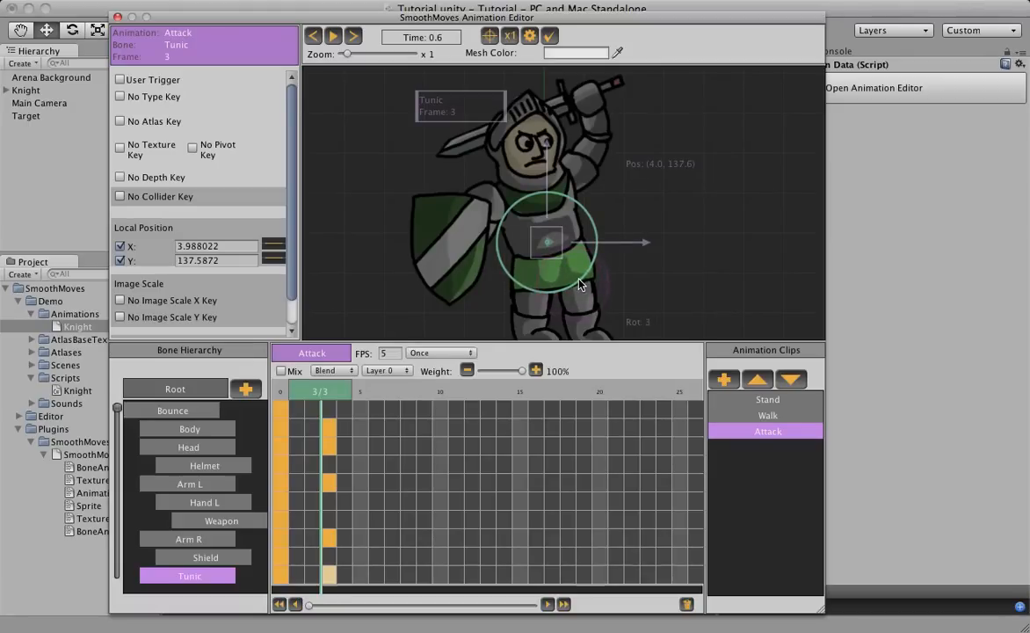
pyautogui.moveTo(575, 244); pyautogui.dragTo(541, 246)
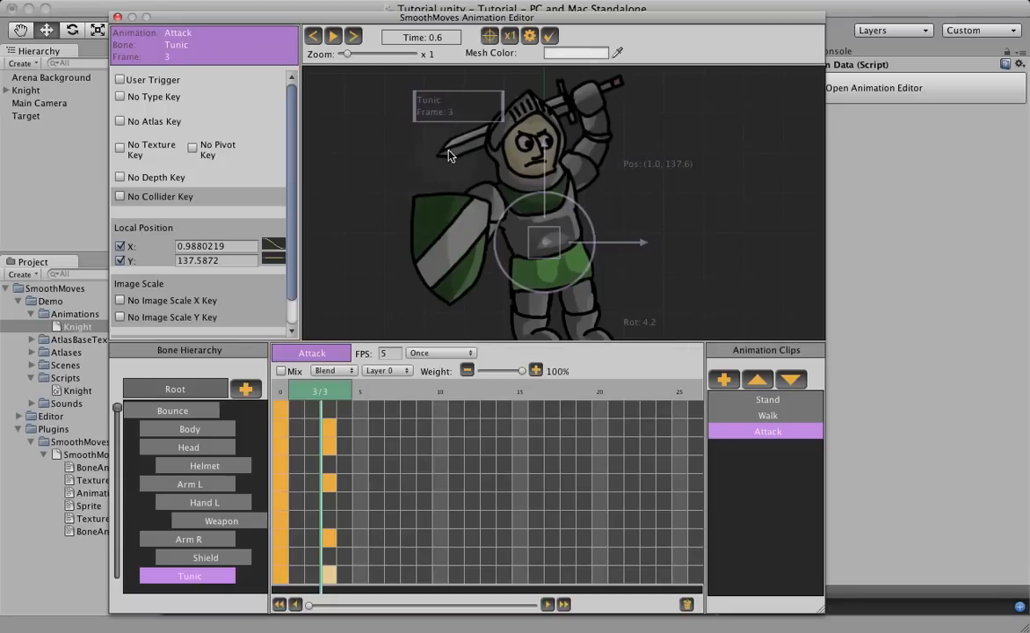
pyautogui.moveTo(482, 94)
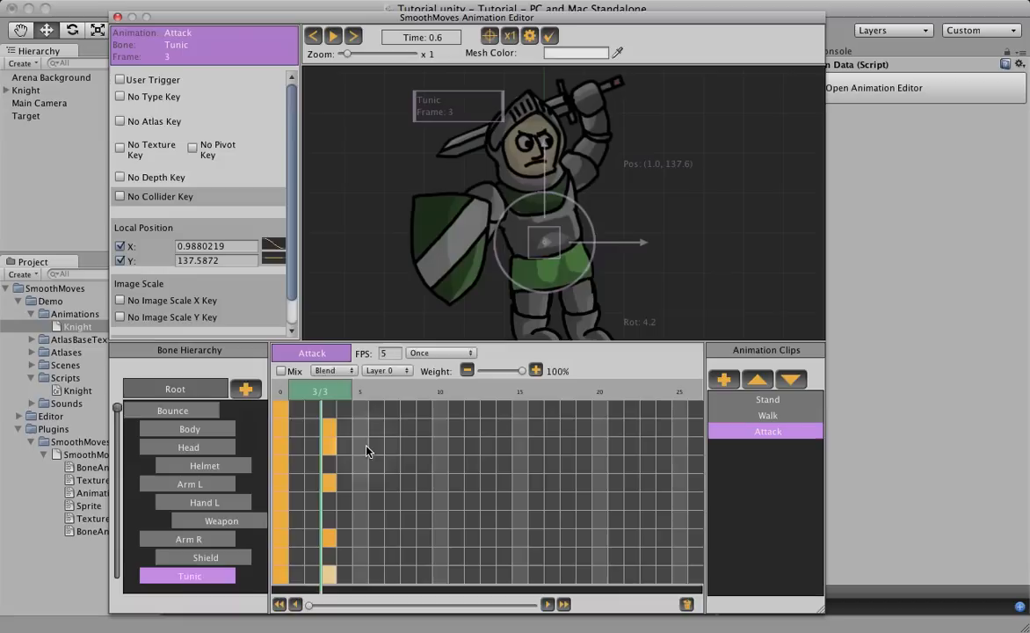
# At frame 5, lean the Body back and reposition and tilt the Head for the wind-up
pyautogui.rightClick(362, 431)
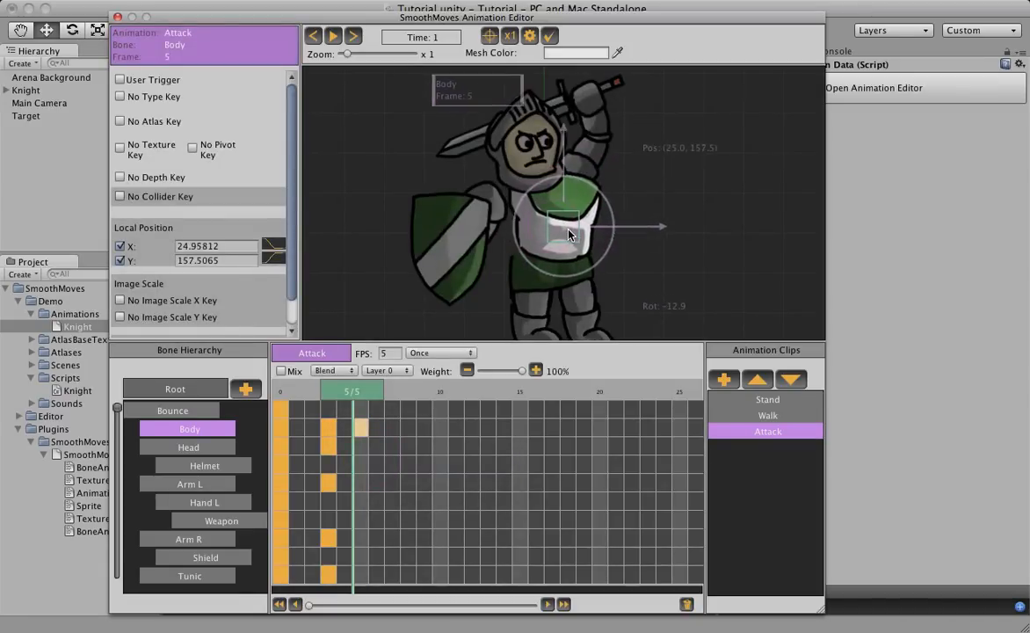
pyautogui.moveTo(594, 215); pyautogui.dragTo(567, 224)
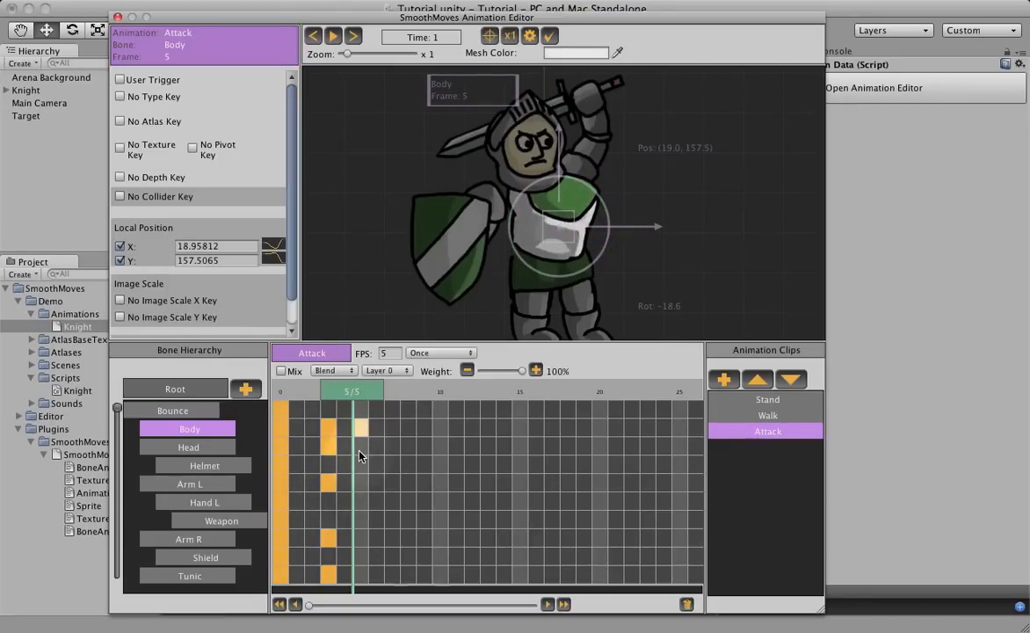
pyautogui.click(188, 447)
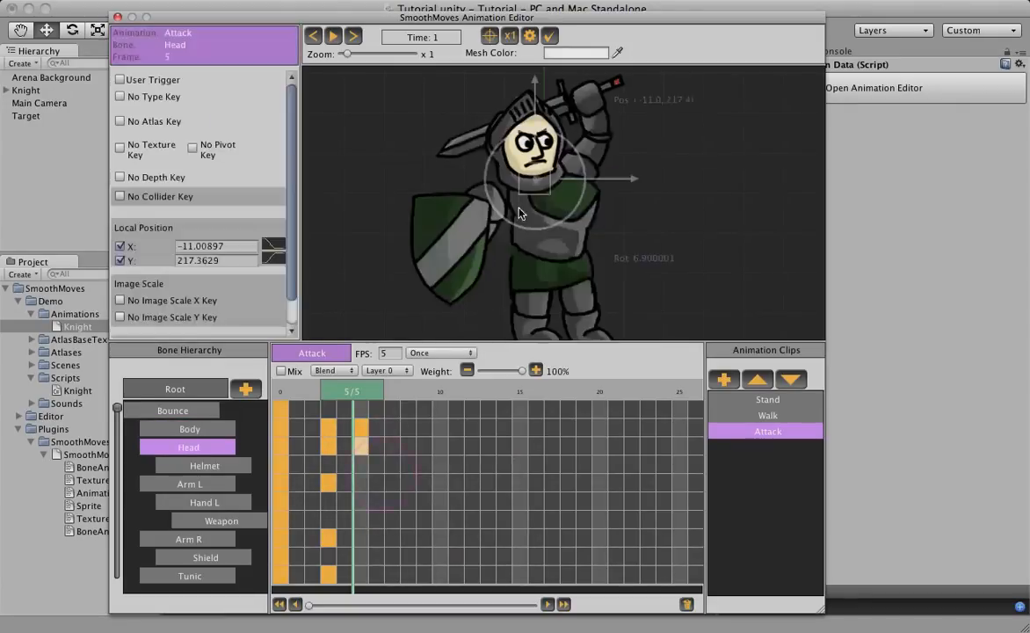
pyautogui.moveTo(519, 185); pyautogui.dragTo(606, 145)
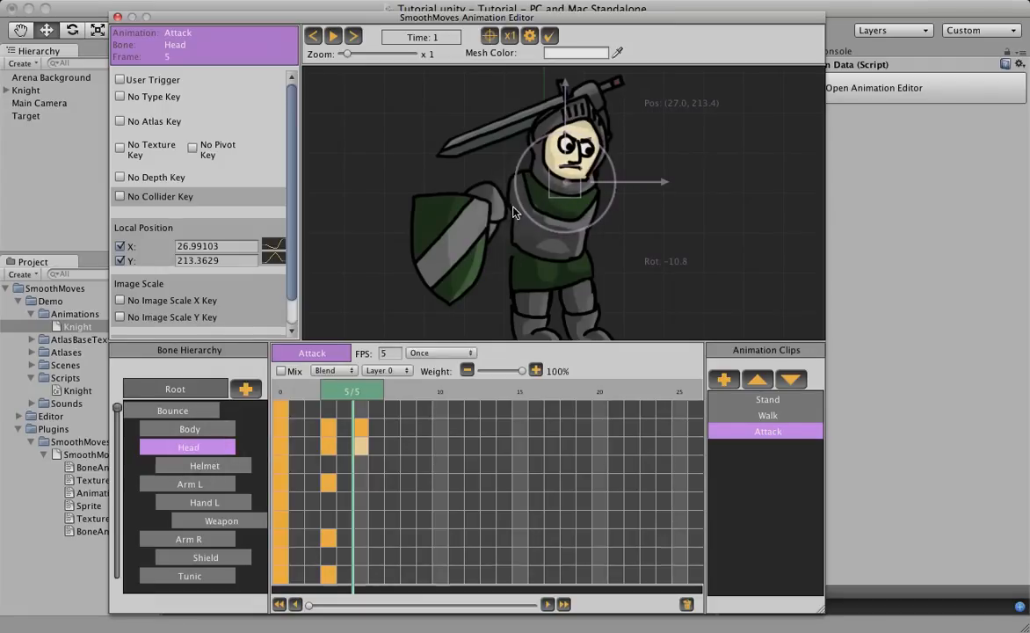
pyautogui.moveTo(567, 211)
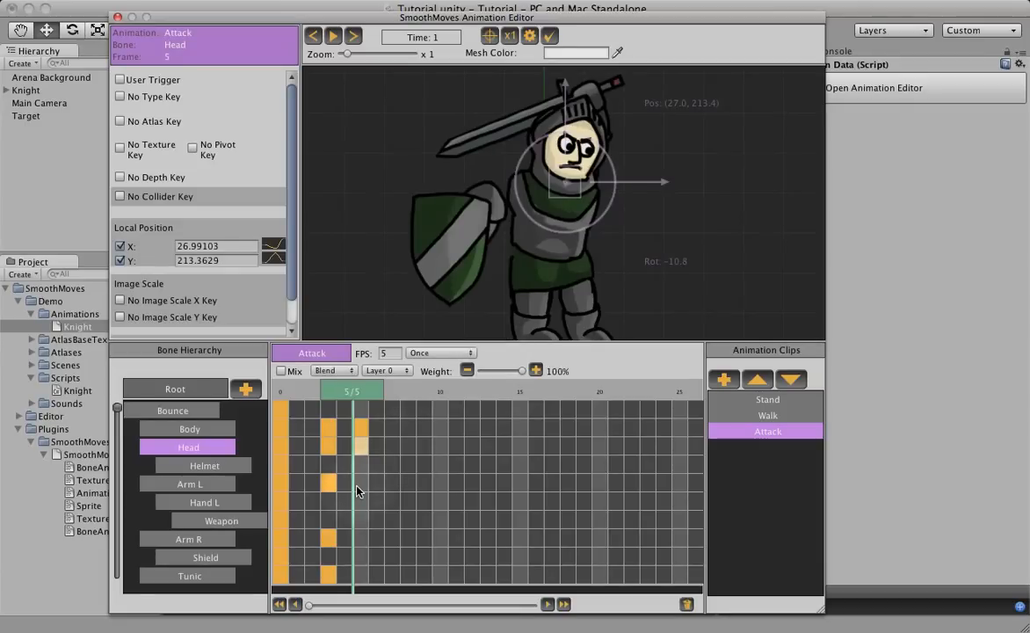
# Key Arm L and Hand L at frame 5, extending the arm so the sword points right
pyautogui.rightClick(360, 483)
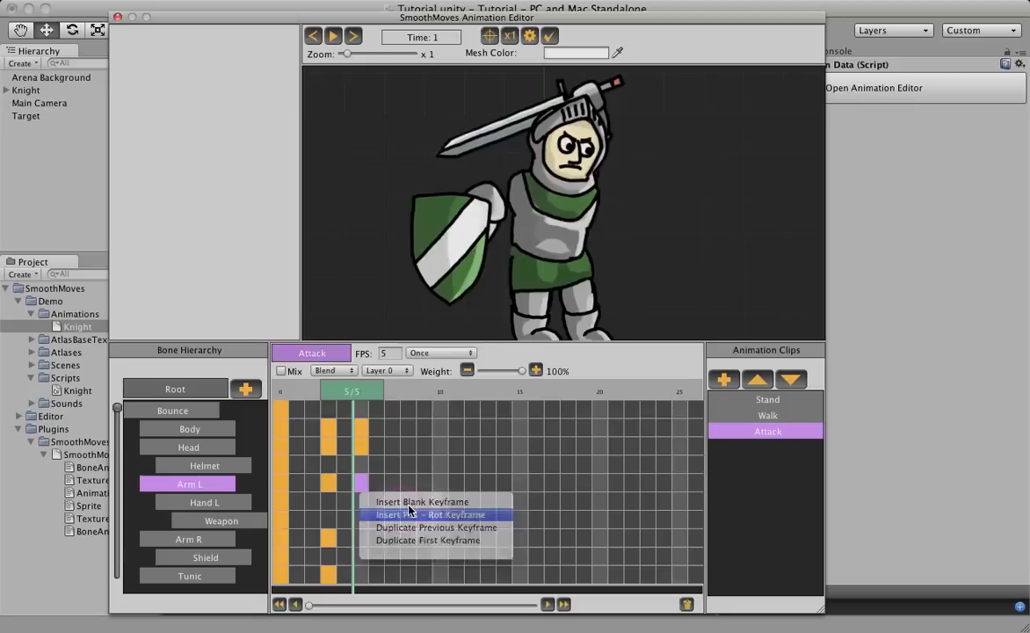
pyautogui.click(430, 514)
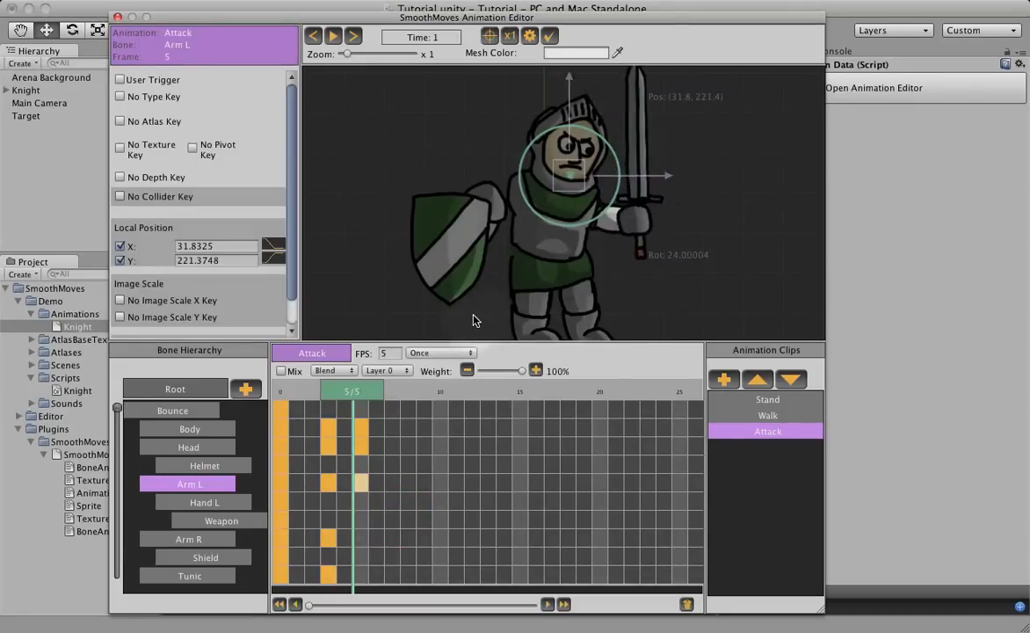
pyautogui.moveTo(569, 176); pyautogui.dragTo(604, 197)
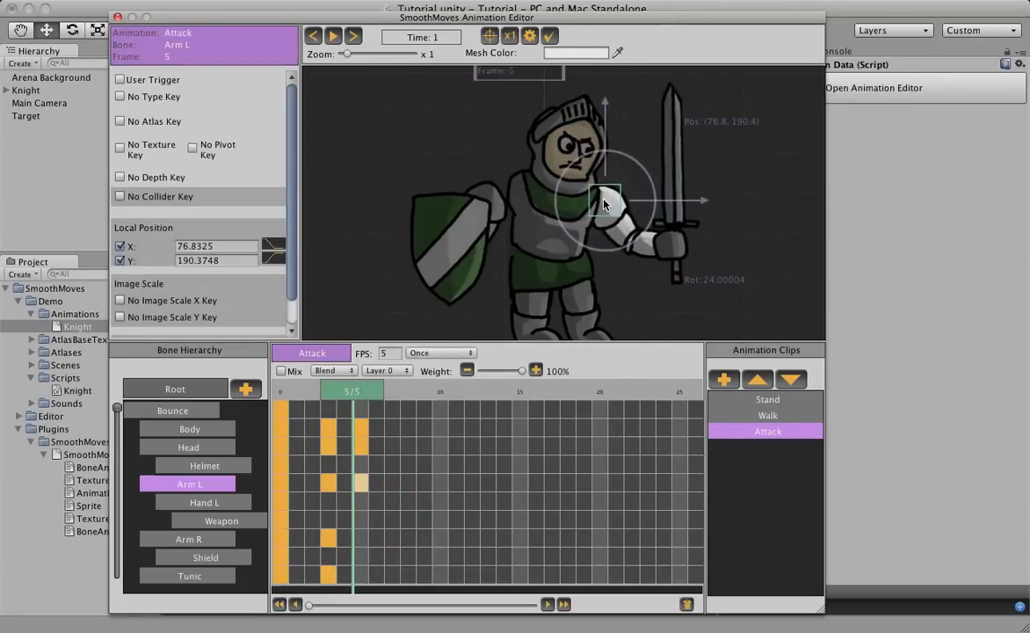
pyautogui.moveTo(605, 195); pyautogui.dragTo(611, 259)
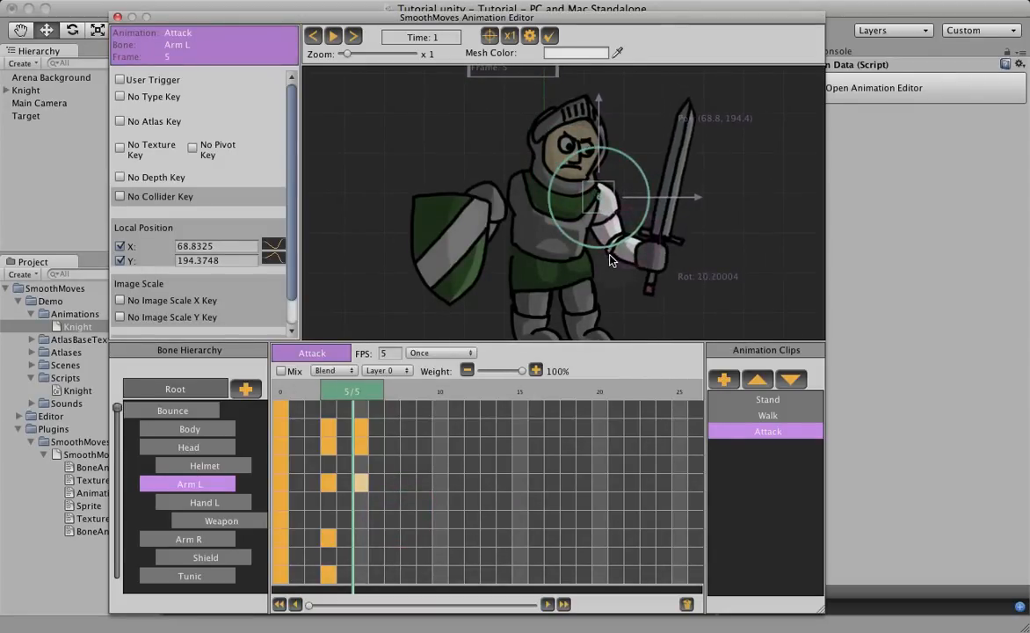
pyautogui.rightClick(361, 484)
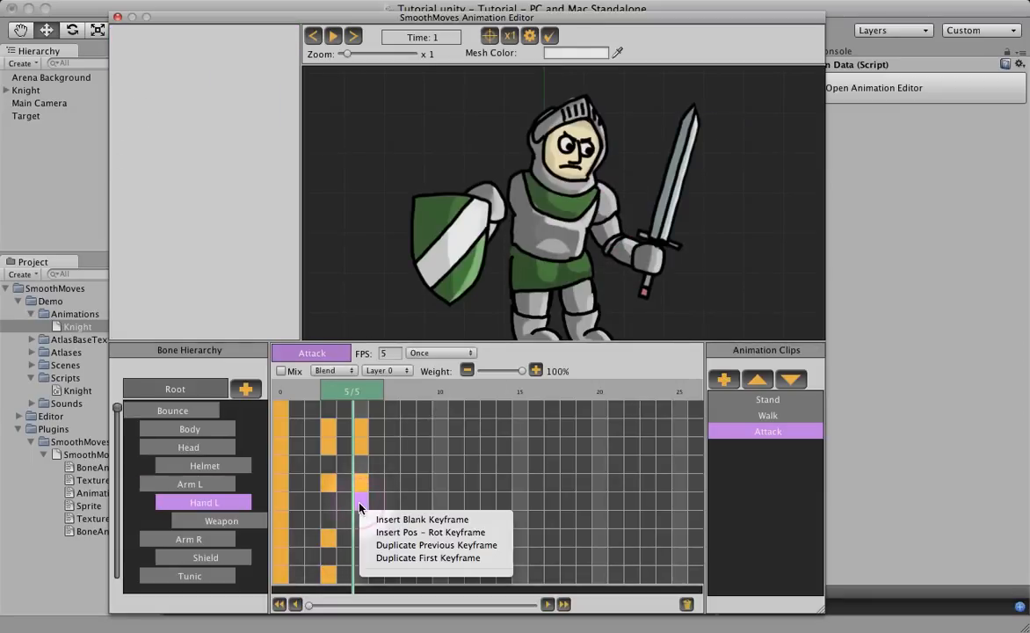
pyautogui.click(430, 531)
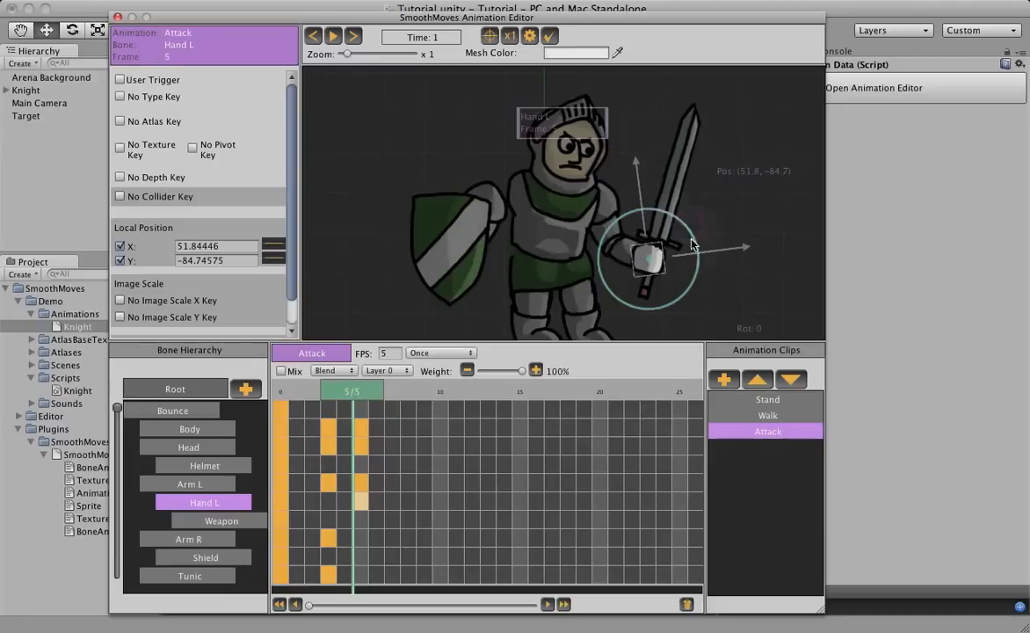
pyautogui.moveTo(690, 246); pyautogui.dragTo(681, 227)
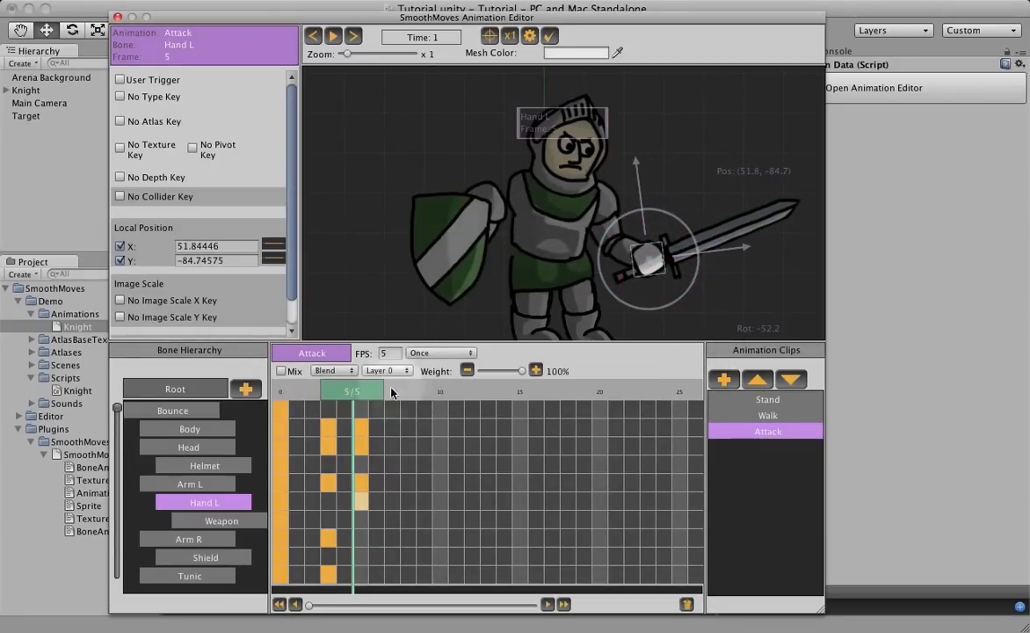
# Move and rotate Arm R's frame-5 key into the attack pose
pyautogui.click(188, 538)
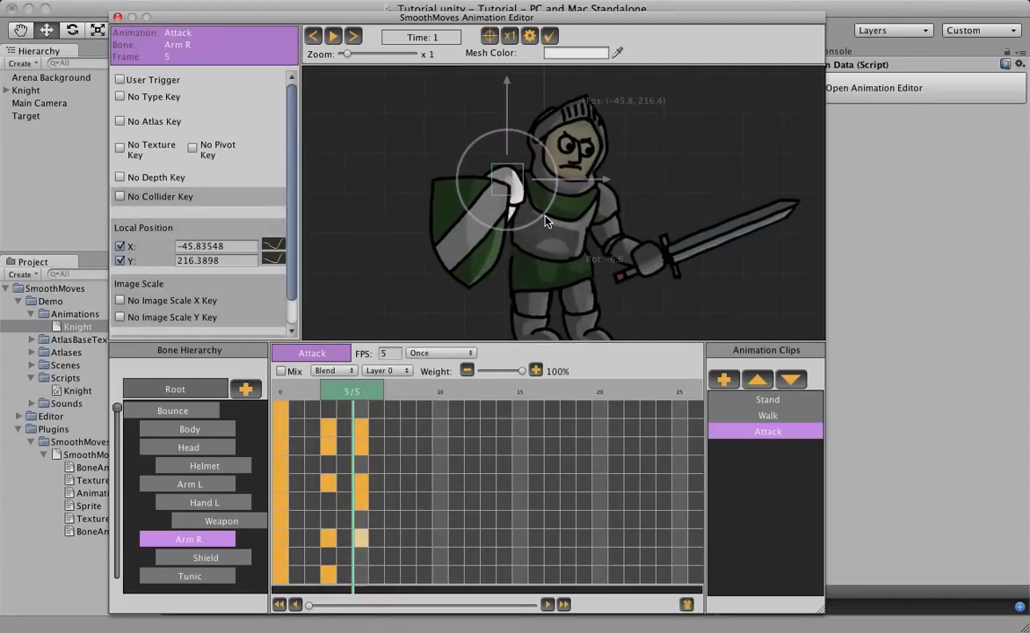
pyautogui.moveTo(509, 180); pyautogui.dragTo(508, 189)
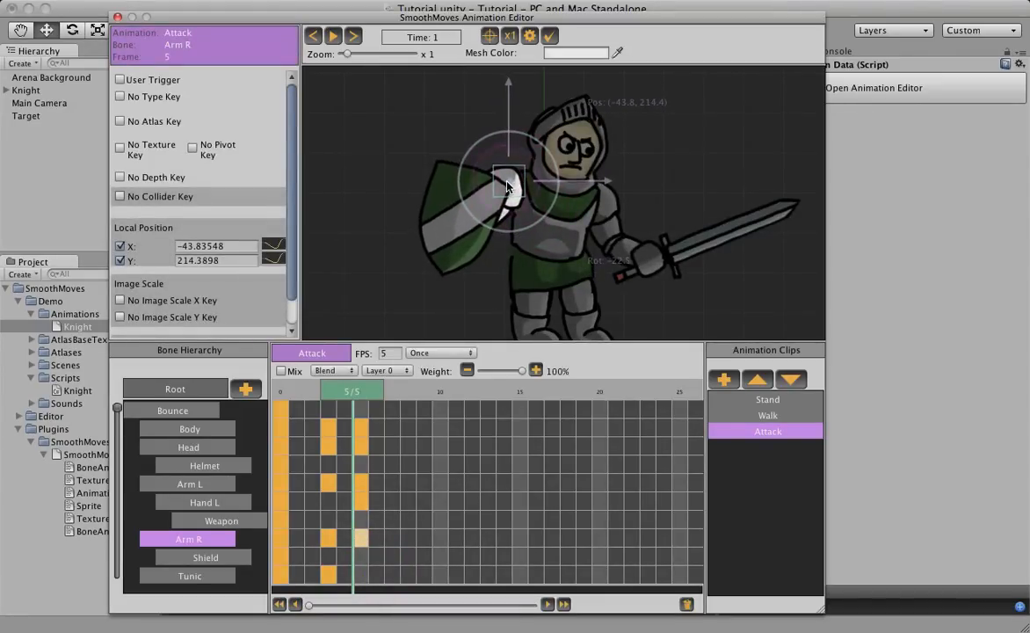
pyautogui.moveTo(508, 184); pyautogui.dragTo(512, 207)
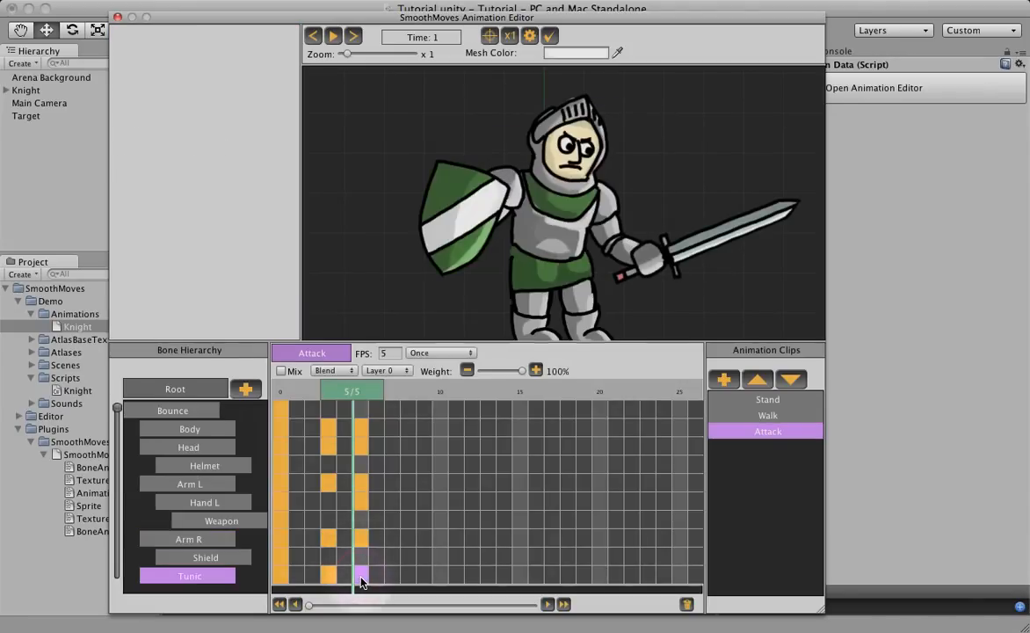
# Insert a Pos-Rot keyframe on the Tunic row at frame 5
pyautogui.click(361, 578)
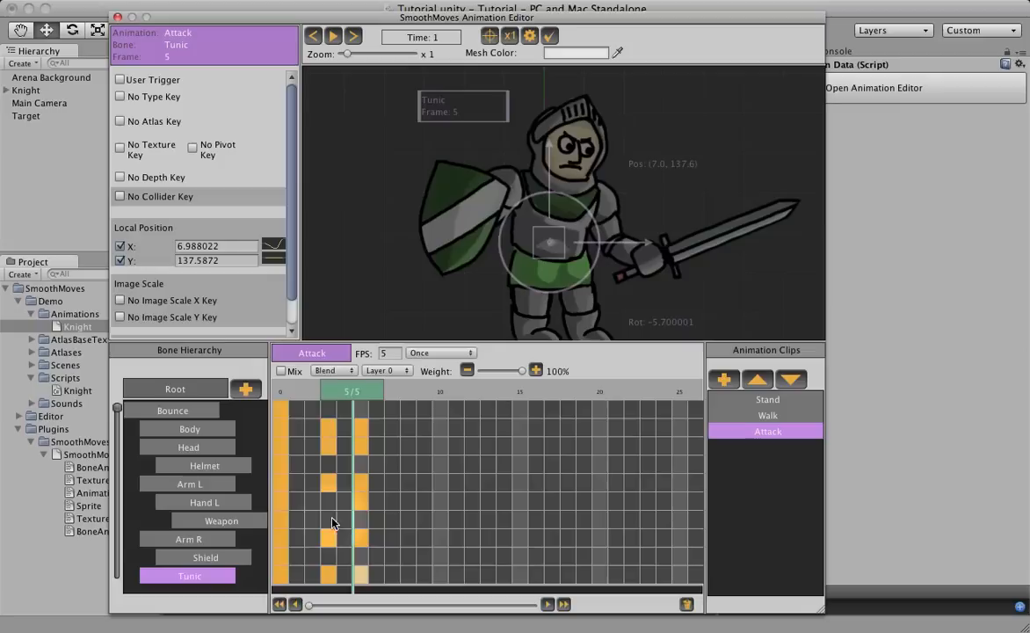
pyautogui.moveTo(277, 466)
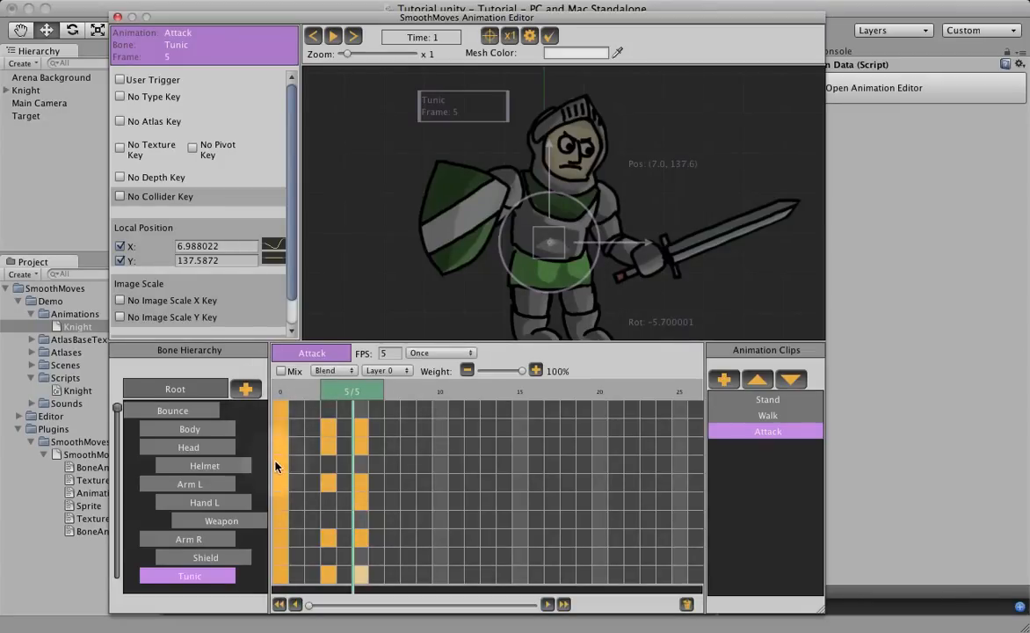
pyautogui.moveTo(407, 437)
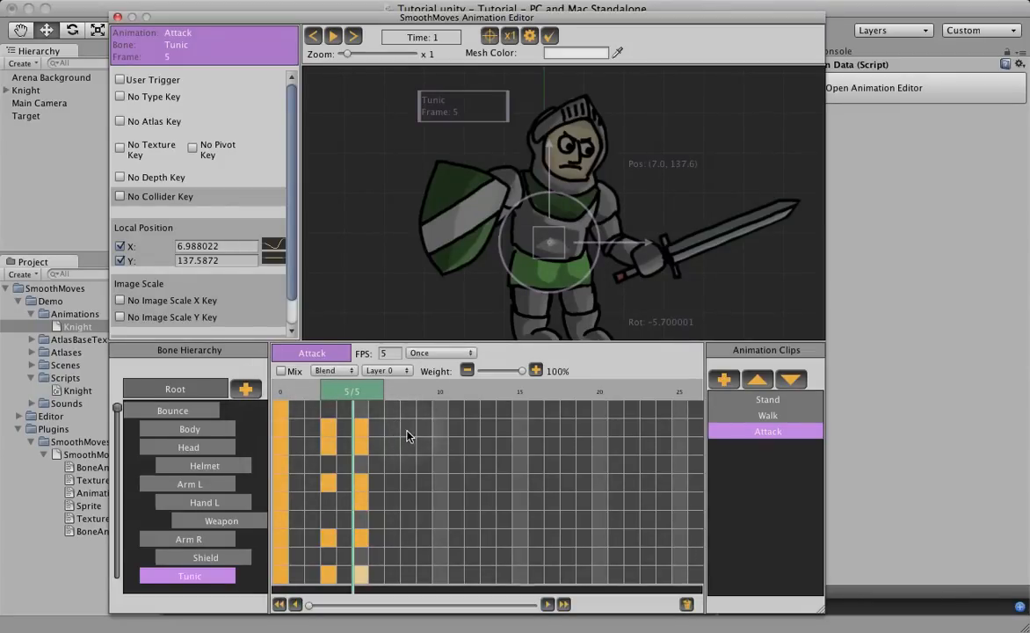
pyautogui.moveTo(413, 431)
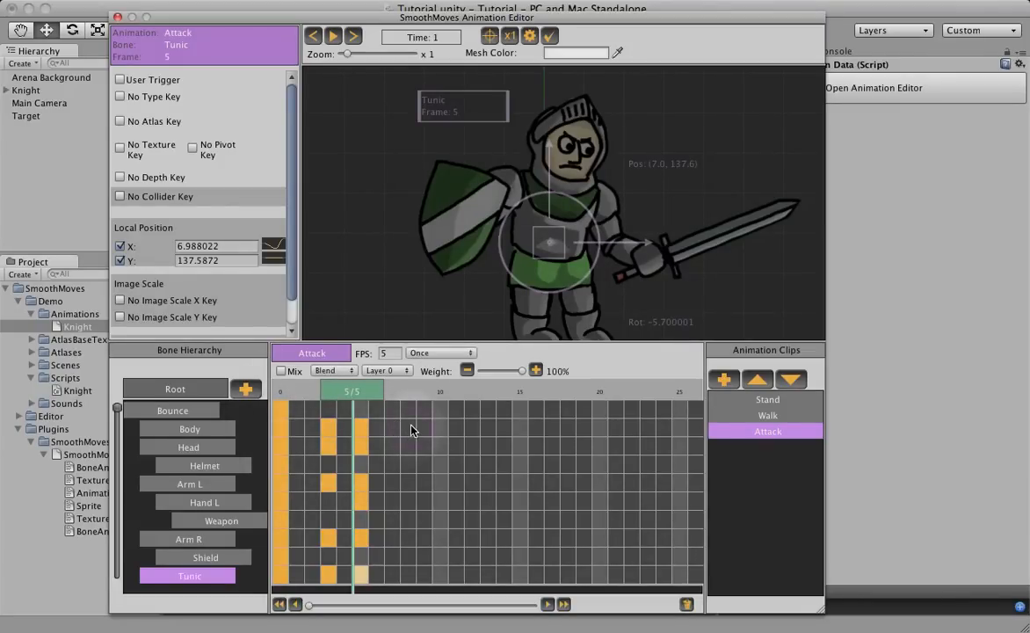
# Copy rest-pose keys to frame 8 for Body, Head, Arm L and Hand L, then work on Arm R
pyautogui.rightClick(409, 430)
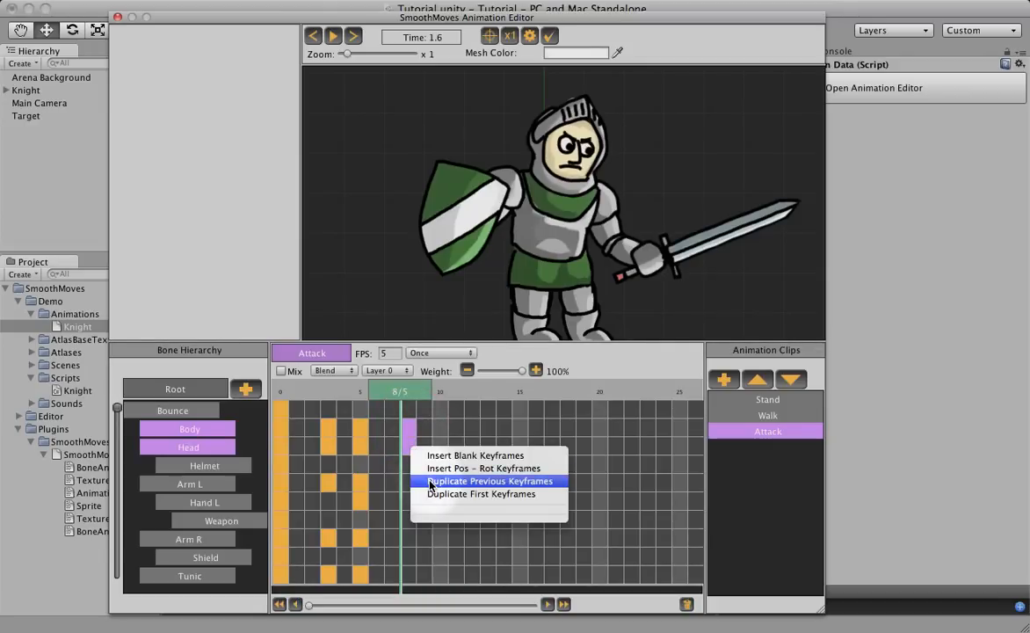
pyautogui.click(490, 481)
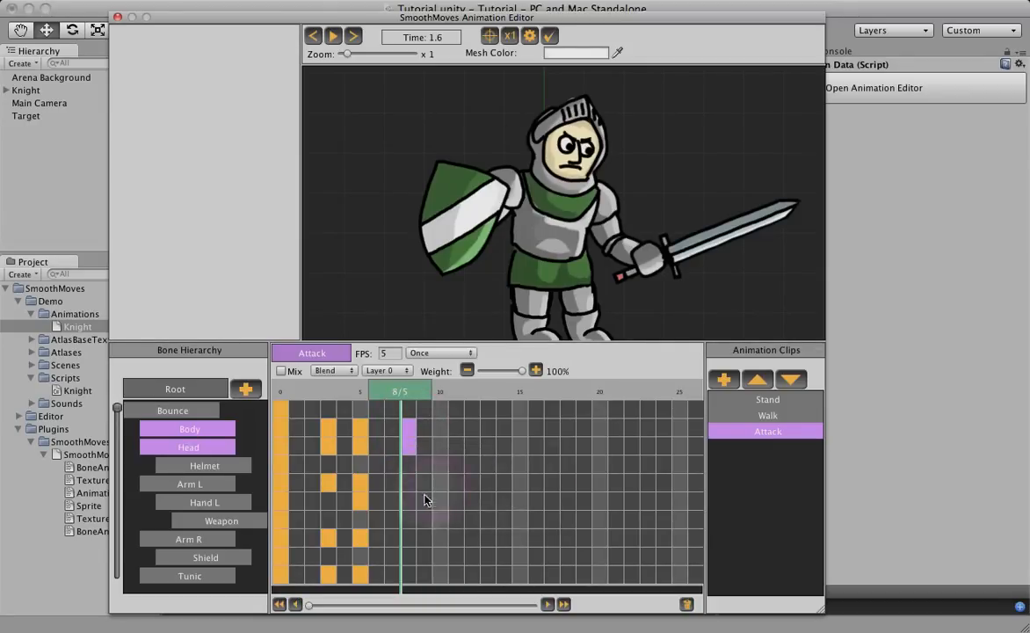
pyautogui.rightClick(408, 484)
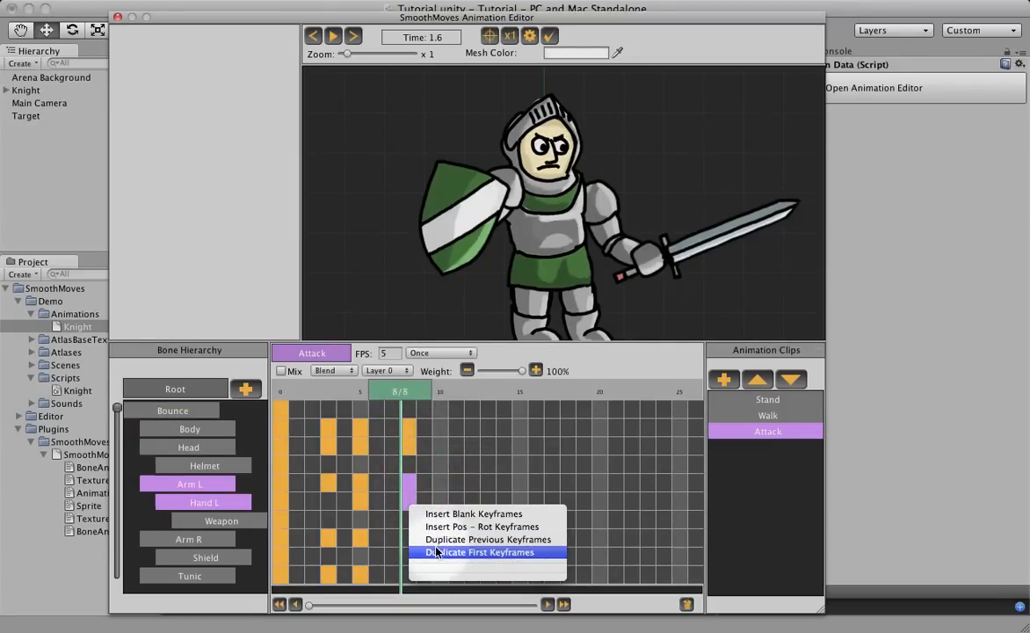
pyautogui.click(480, 552)
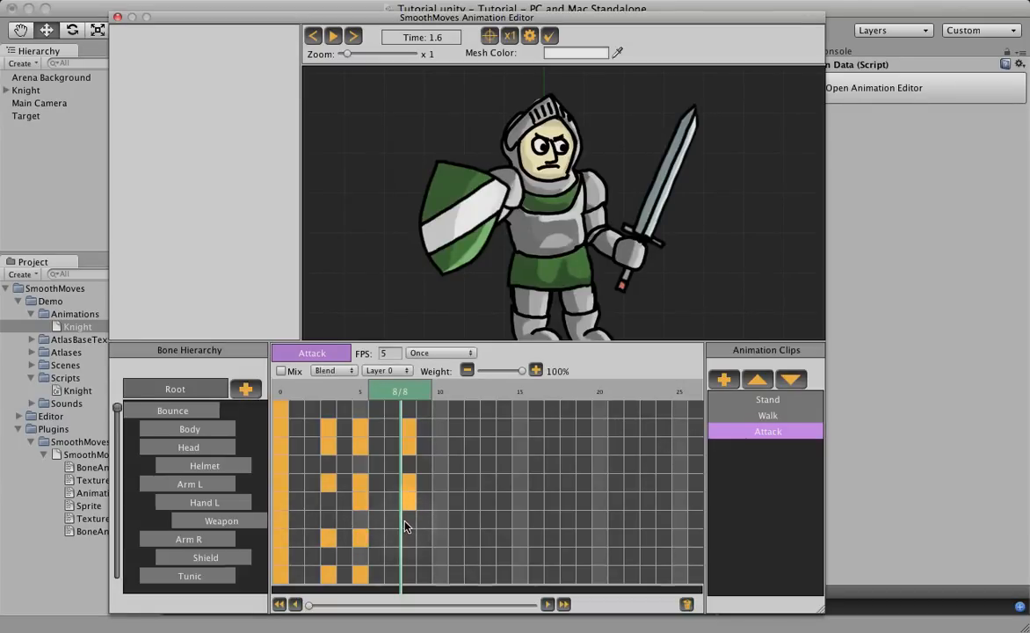
pyautogui.moveTo(283, 524)
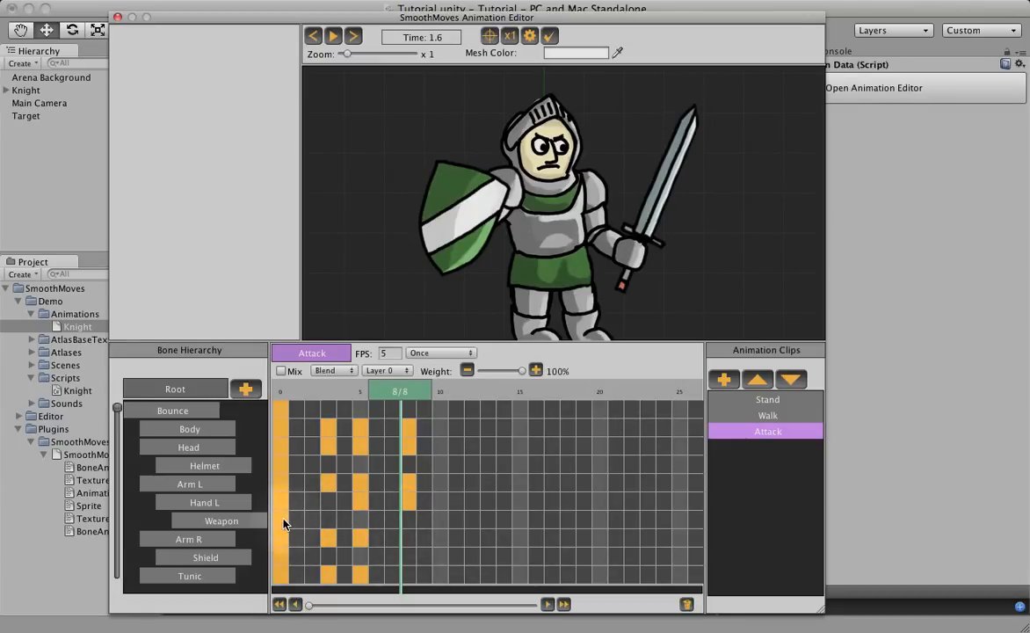
pyautogui.moveTo(279, 415)
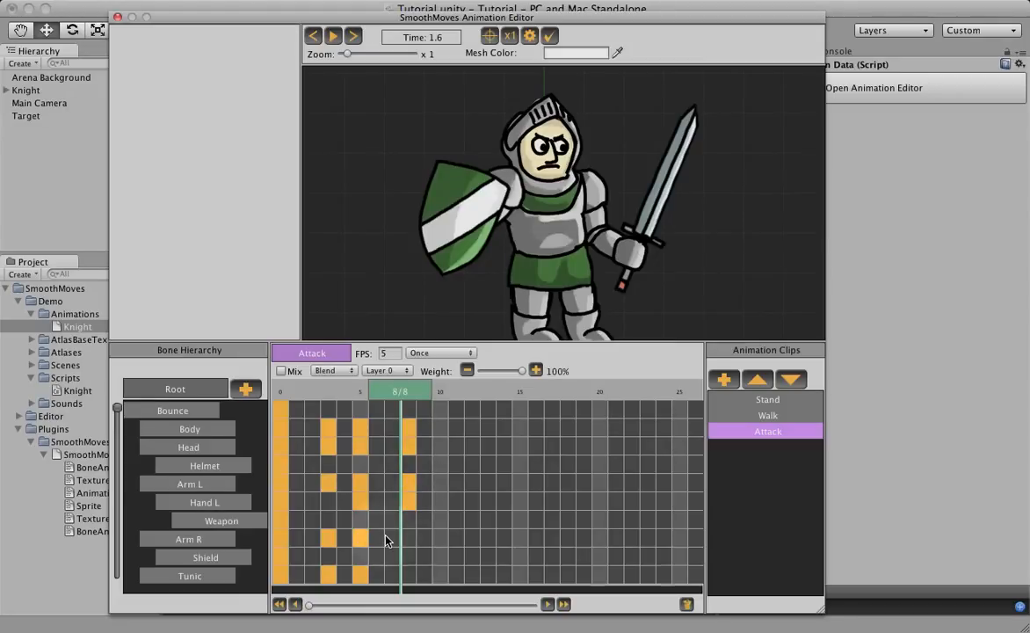
pyautogui.rightClick(413, 539)
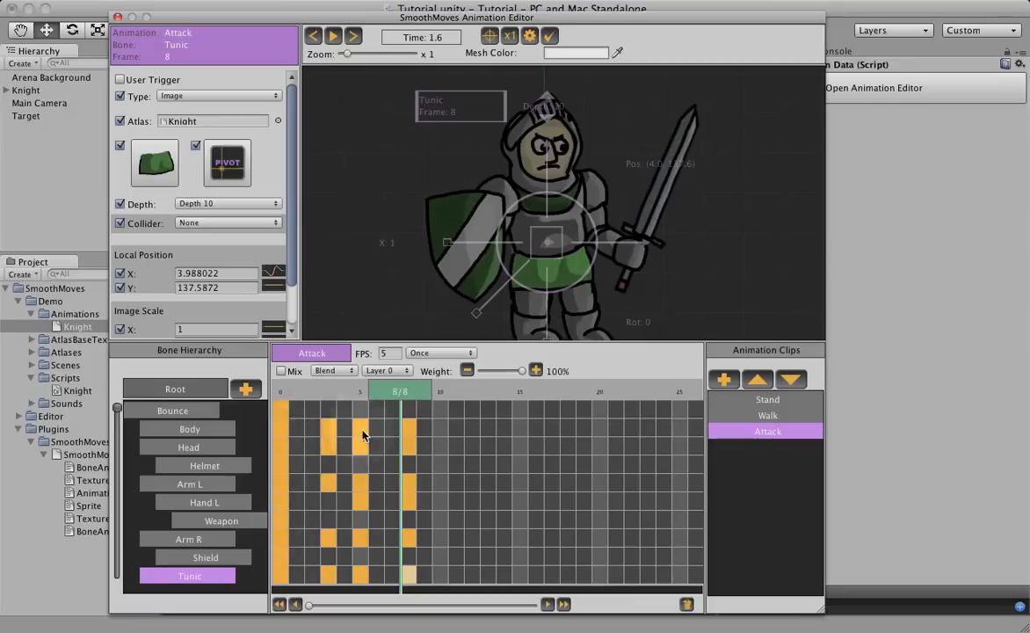
pyautogui.moveTo(675, 416)
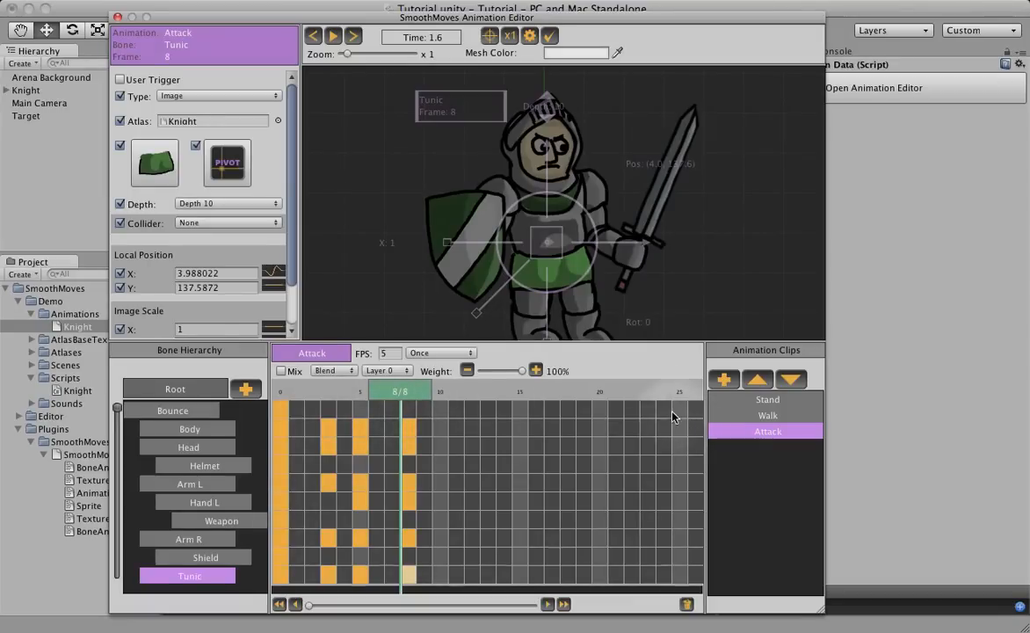
pyautogui.moveTo(448, 431)
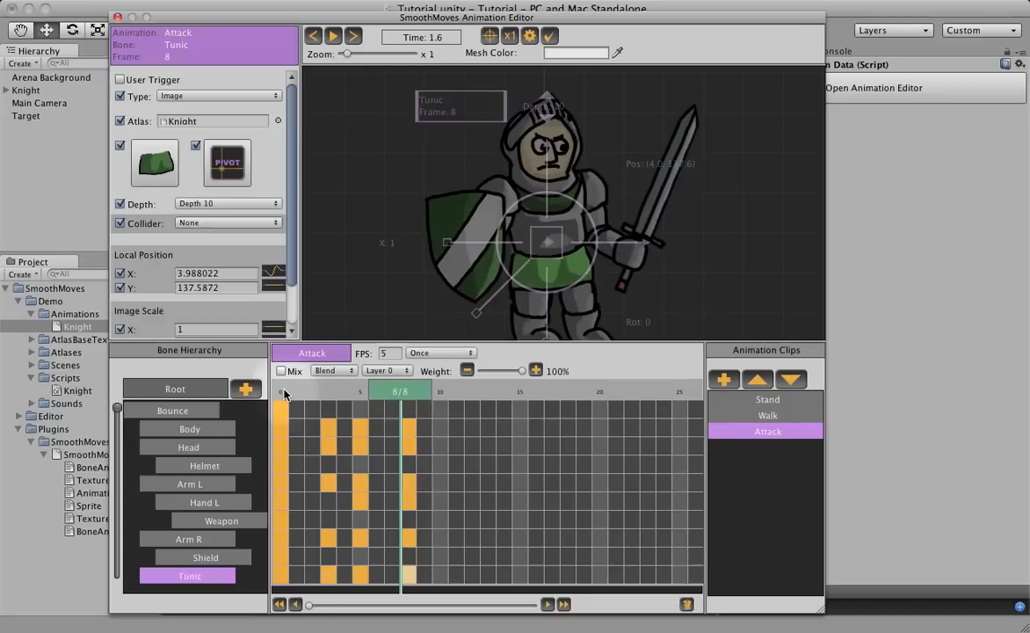
# Preview the Attack animation, then select Arm L's frame-3 key (rotation 134.4)
pyautogui.click(306, 391)
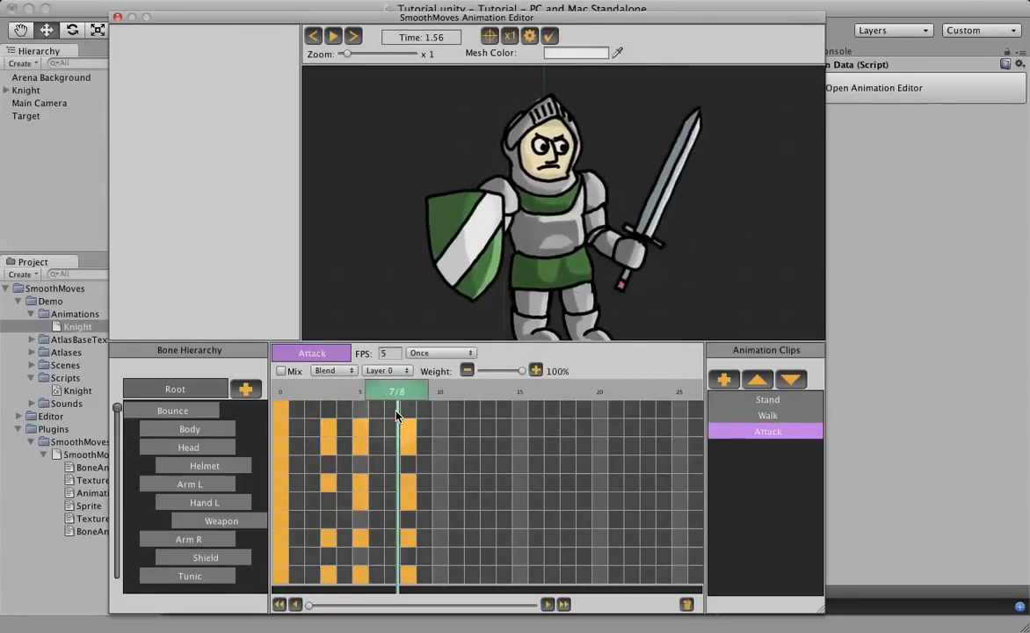
pyautogui.click(352, 36)
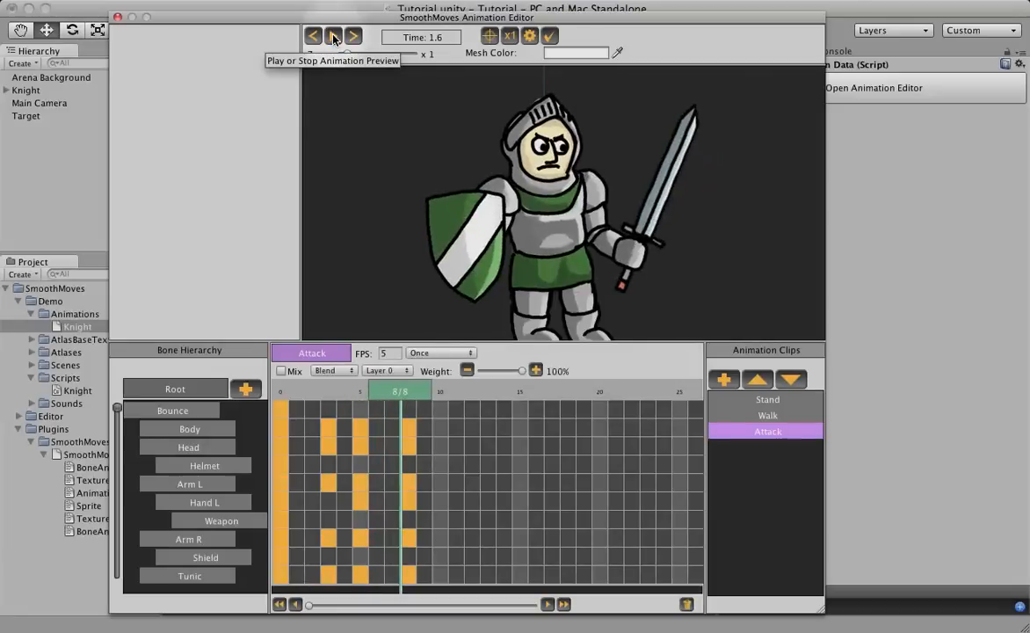
pyautogui.click(333, 36)
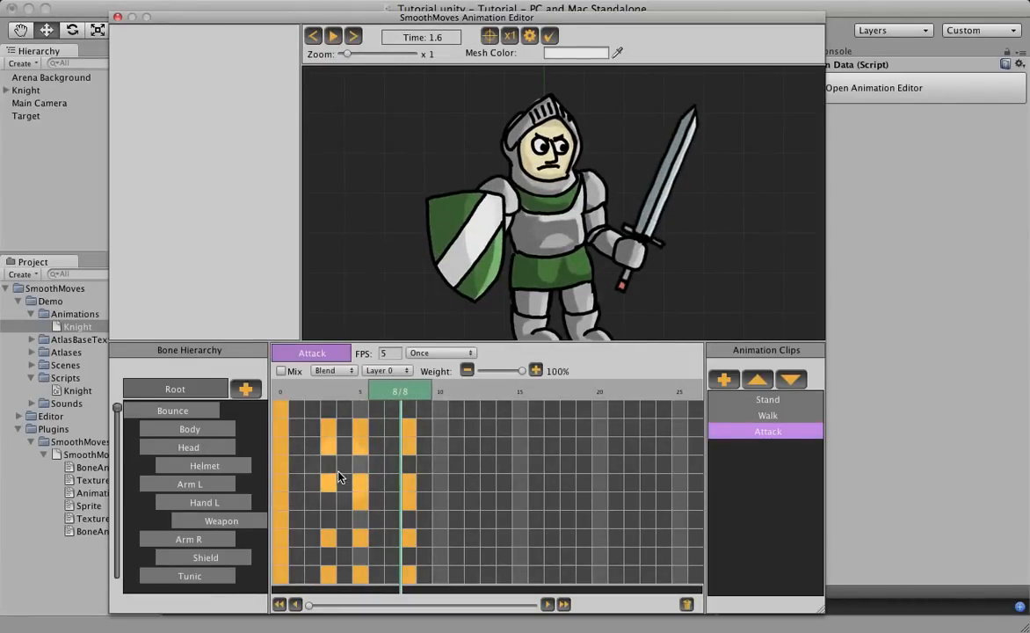
pyautogui.click(330, 483)
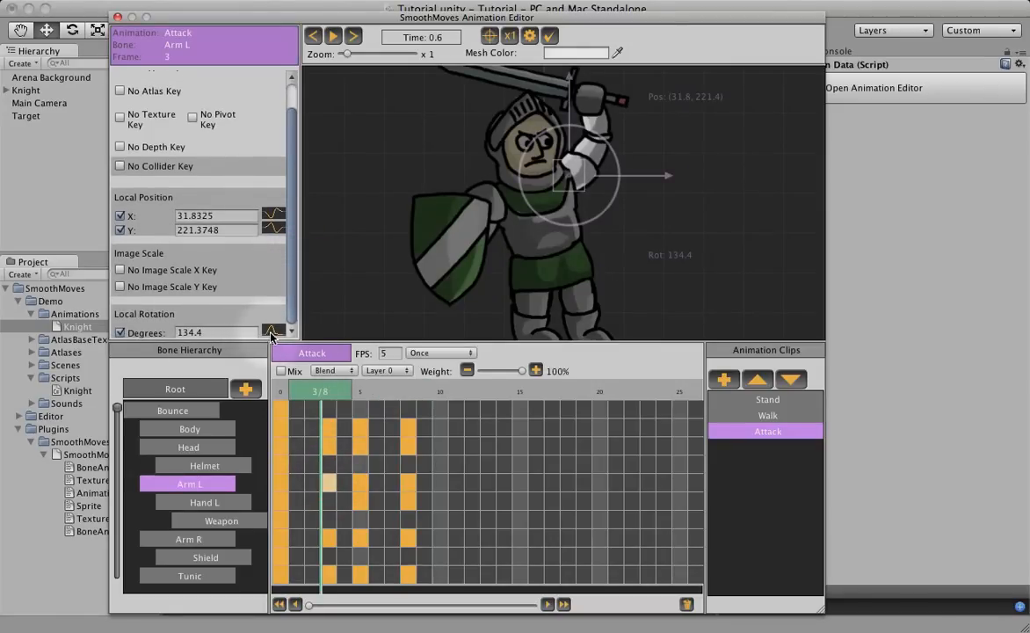
# In Arm L's rotation curve, sharpen the drop after the frame-3 peak and reshape the frame-5 slope
pyautogui.click(274, 332)
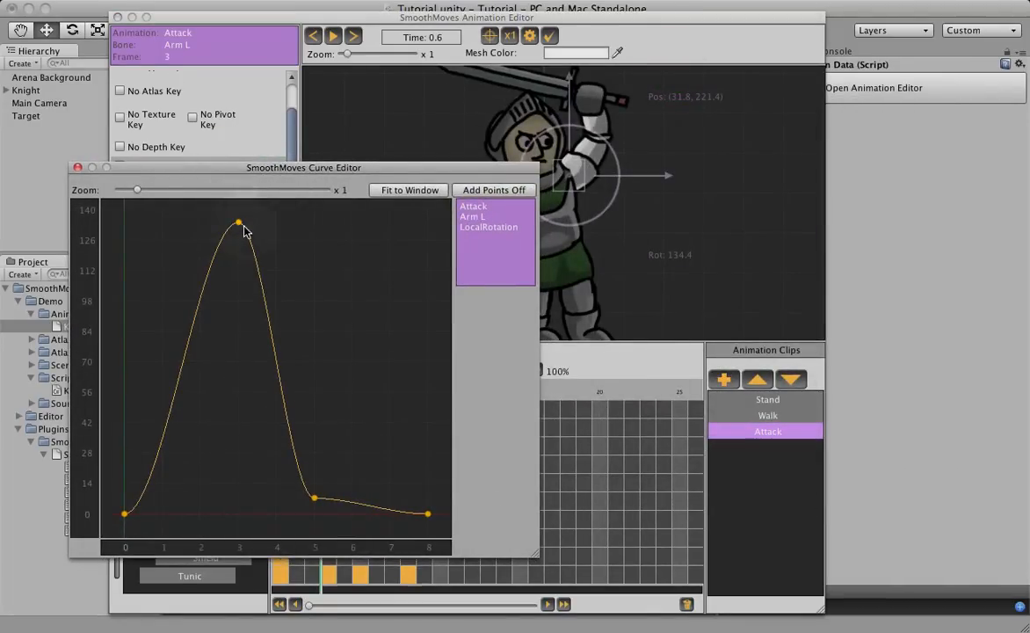
pyautogui.moveTo(95, 334)
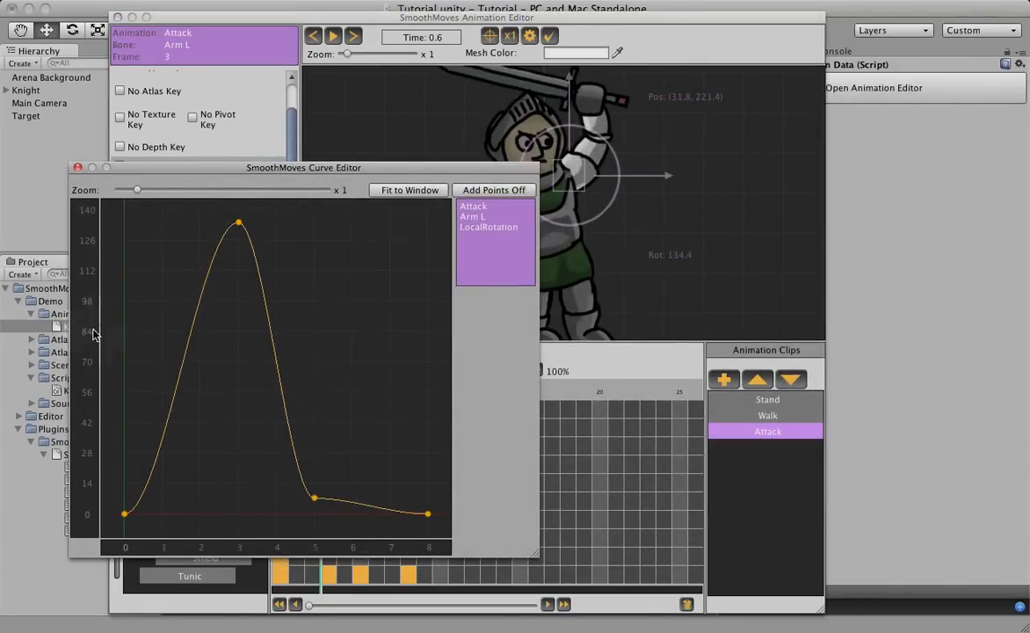
pyautogui.click(239, 222)
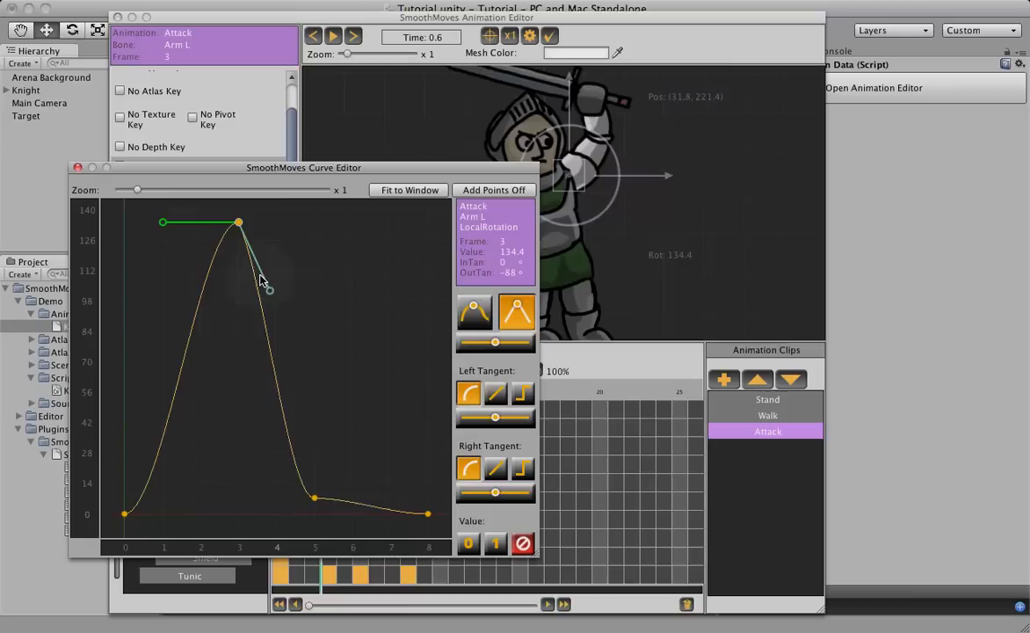
pyautogui.moveTo(266, 291); pyautogui.dragTo(246, 297)
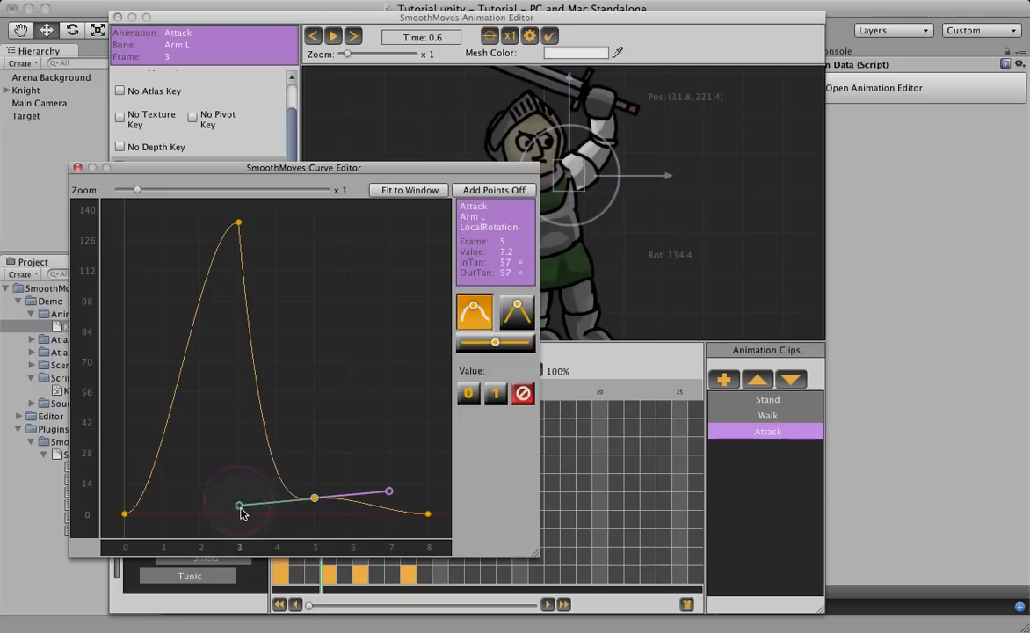
pyautogui.moveTo(389, 489); pyautogui.dragTo(356, 437)
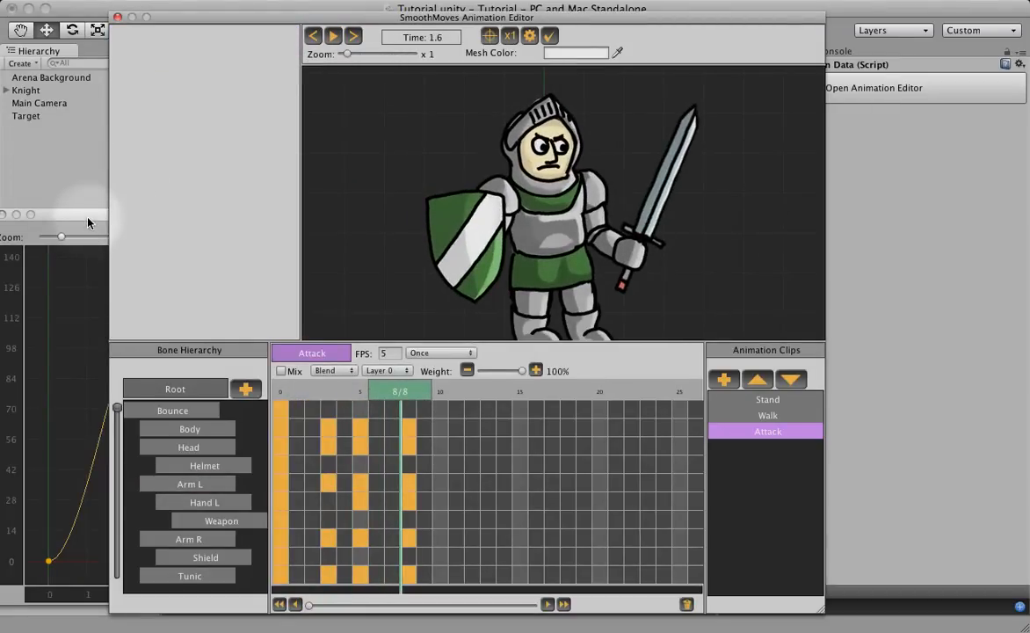
# Set the Attack clip's wrap mode from Once to Loop and play the preview
pyautogui.click(441, 353)
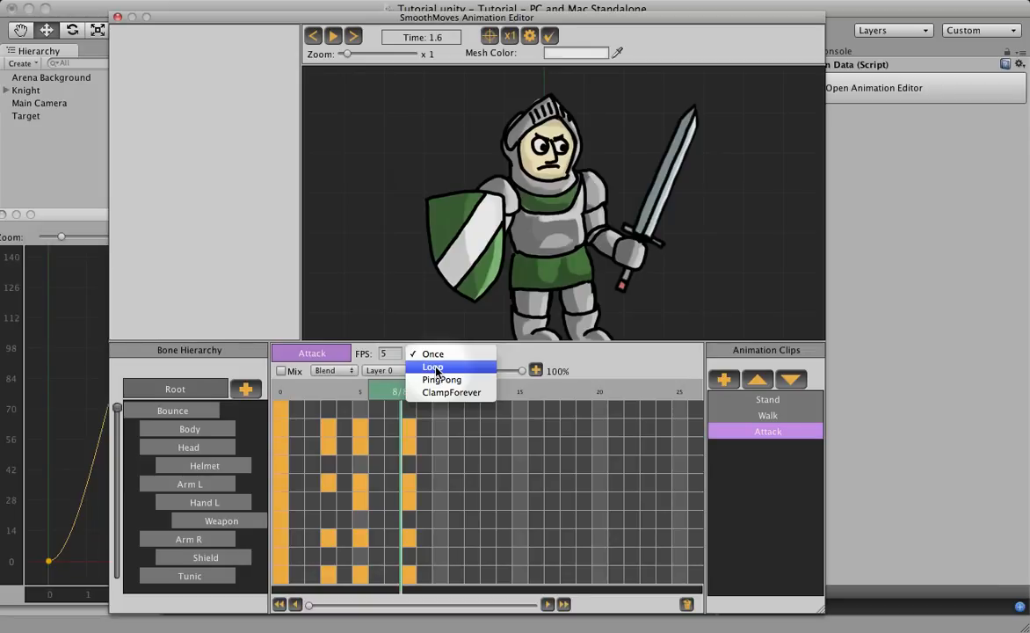
pyautogui.click(432, 366)
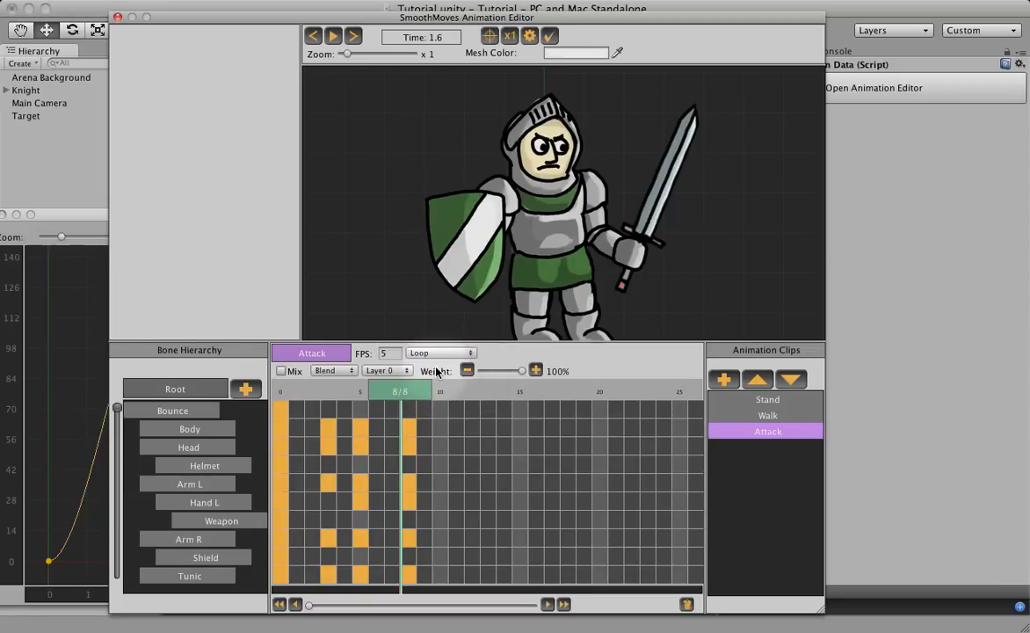
pyautogui.click(333, 36)
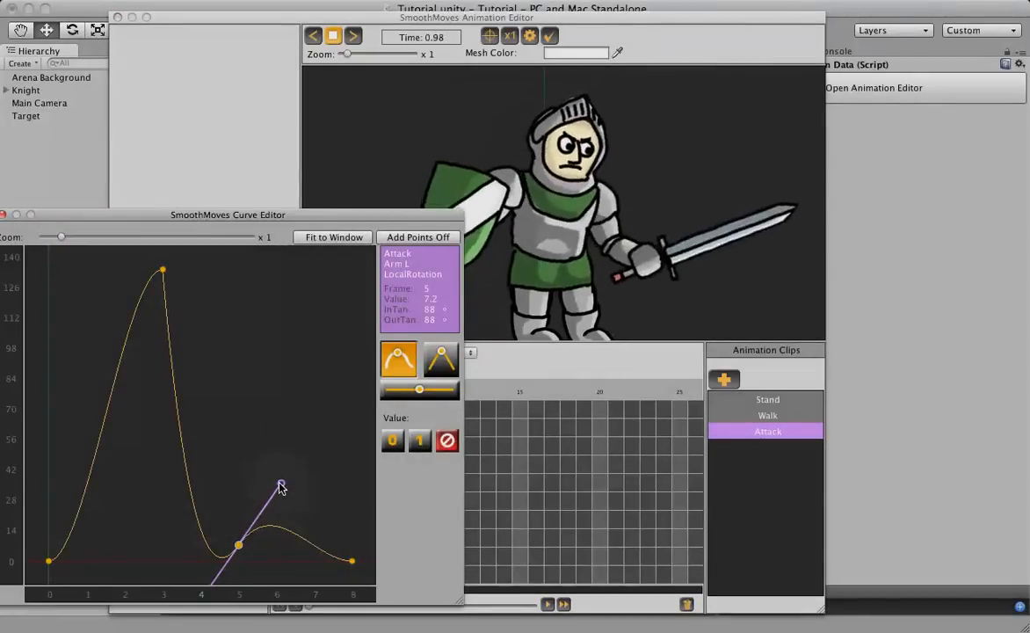
# Lower Arm L's frame-5 key to about -8.1 with steeper 71° tangents
pyautogui.moveTo(281, 486); pyautogui.dragTo(249, 472)
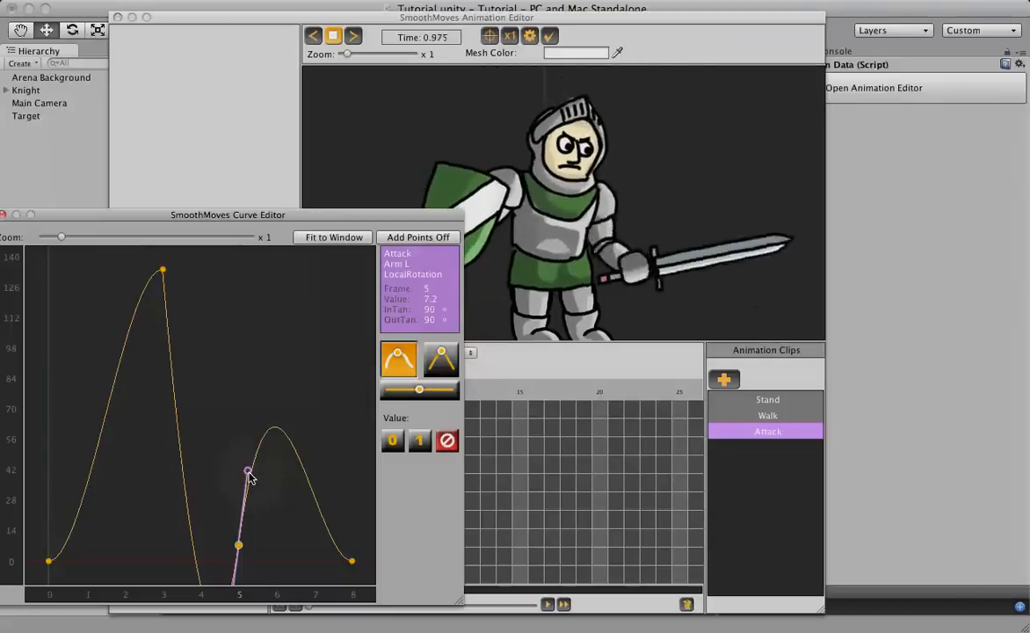
pyautogui.moveTo(247, 471); pyautogui.dragTo(297, 499)
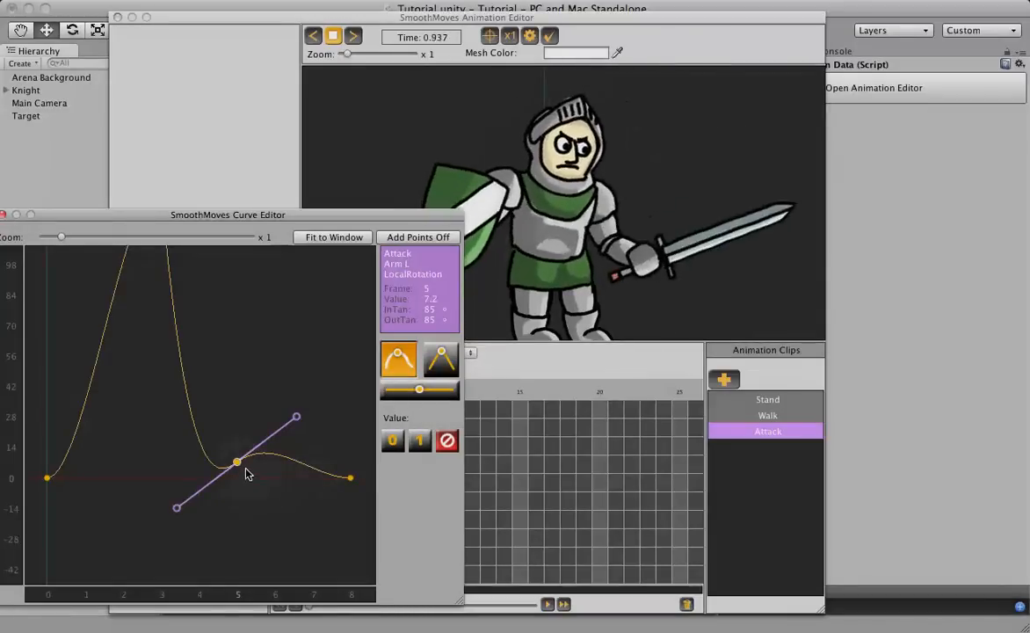
pyautogui.moveTo(237, 461); pyautogui.dragTo(238, 498)
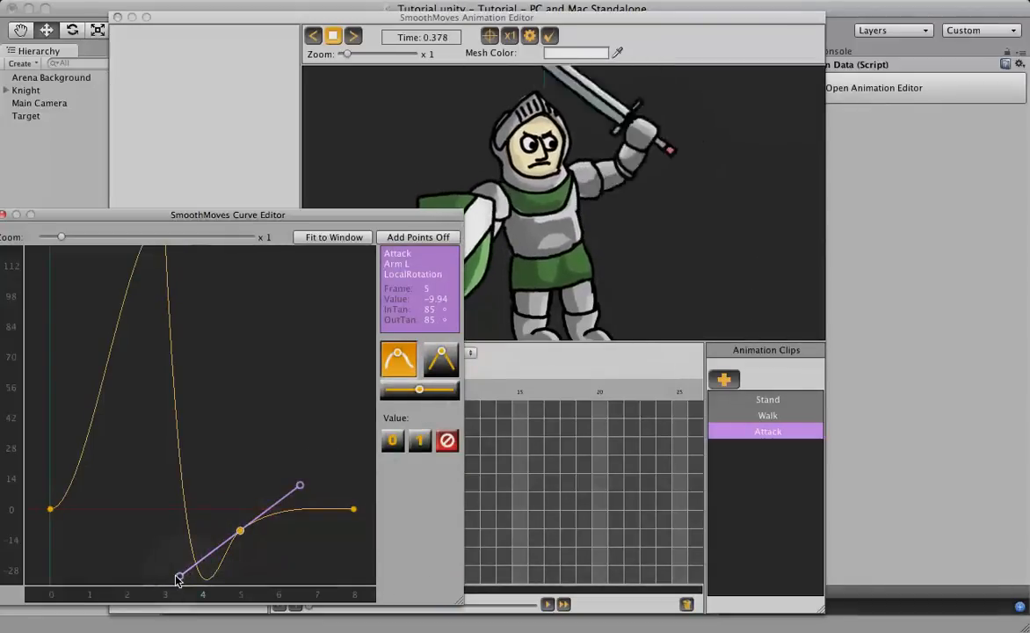
pyautogui.moveTo(181, 581); pyautogui.dragTo(165, 544)
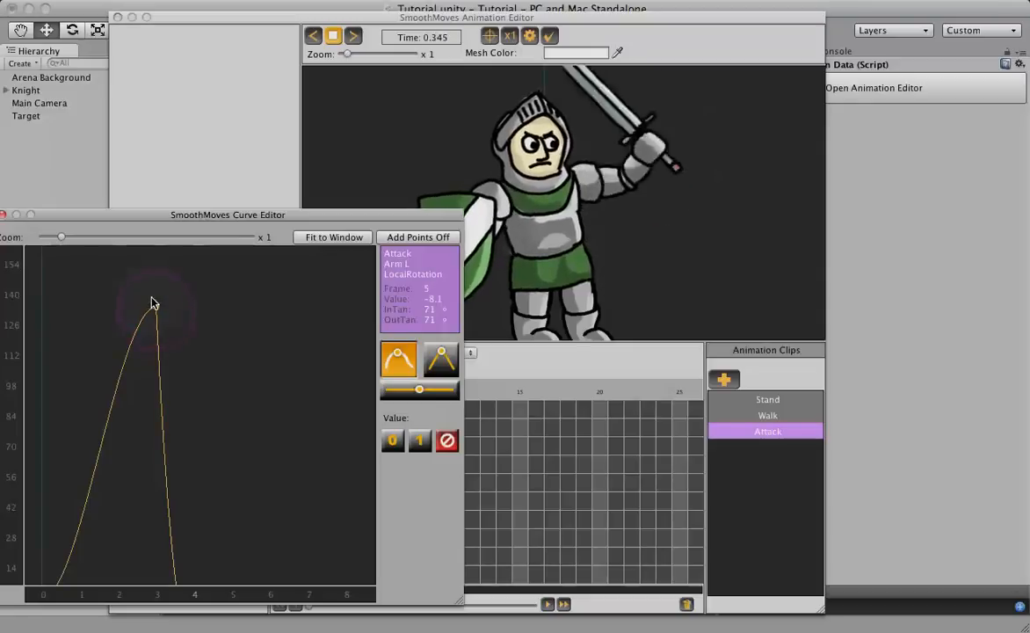
pyautogui.click(154, 308)
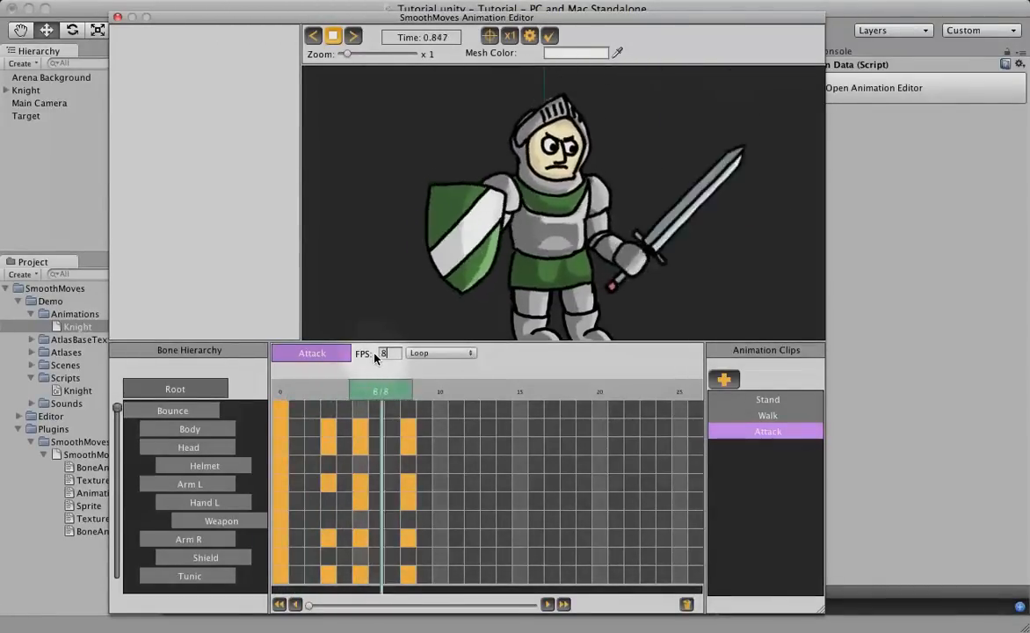
# Confirm the Attack clip's 8 FPS frame rate and stop the looping preview
pyautogui.click(334, 36)
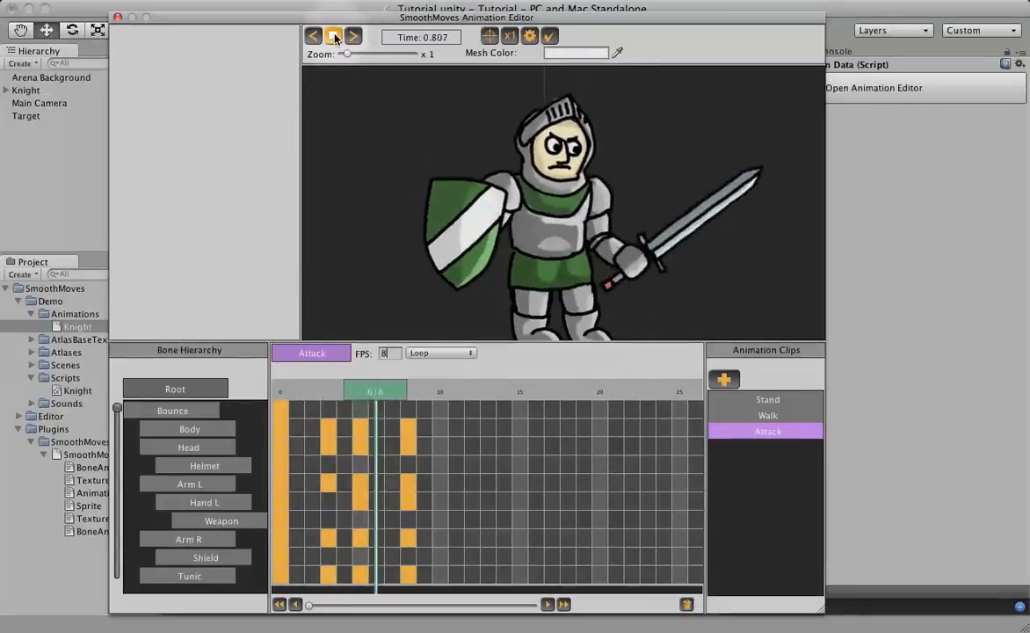
pyautogui.click(333, 35)
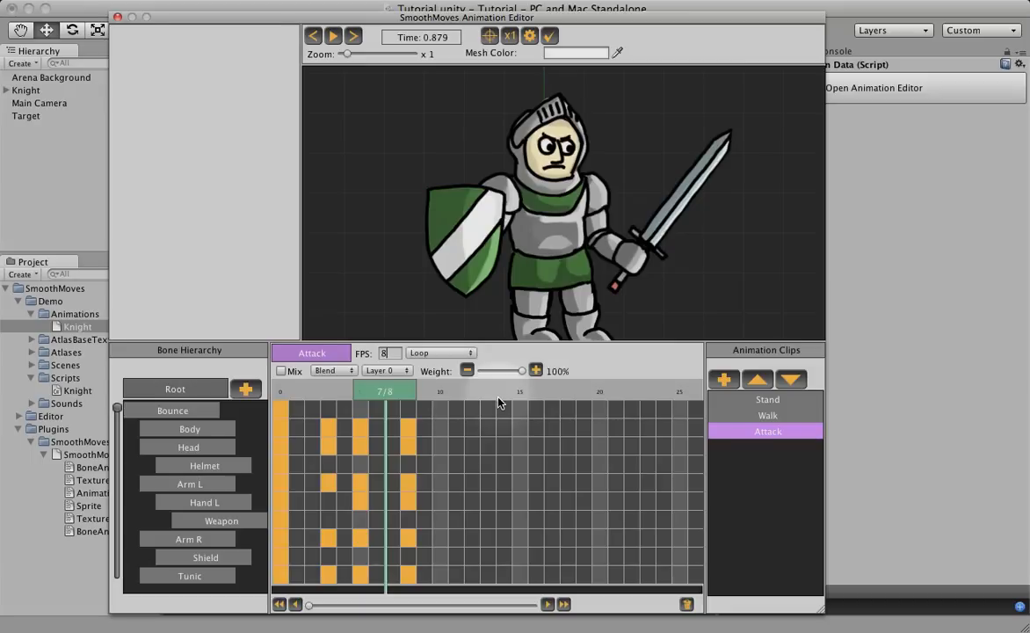
pyautogui.moveTo(490, 401)
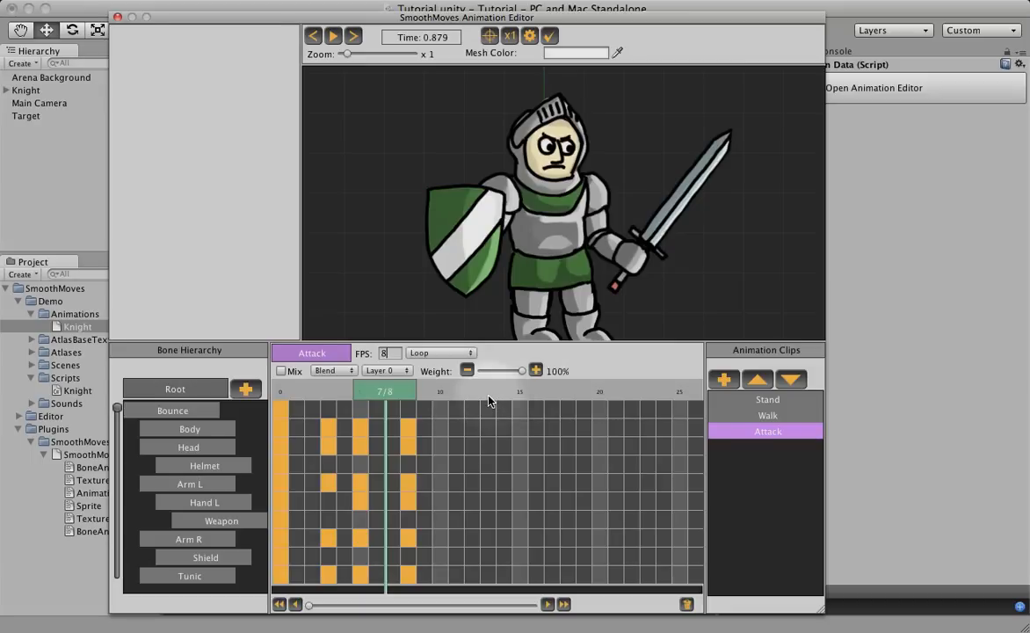